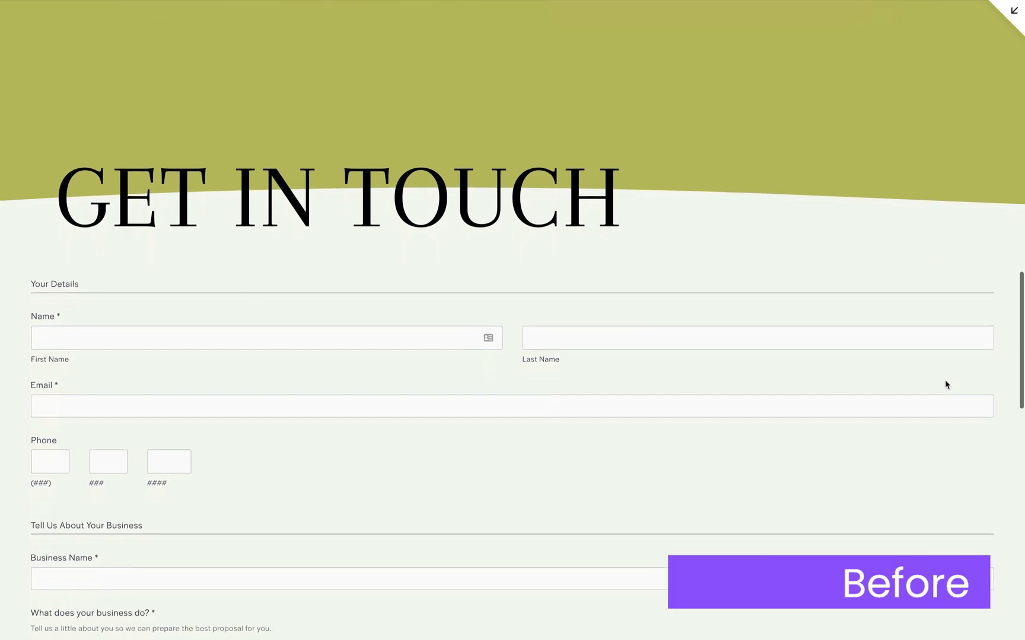
Step: Scroll through the plain contact form and its restyled version to compare them
{"action": "scroll", "scroll_direction": "down", "scroll_amount": 3}
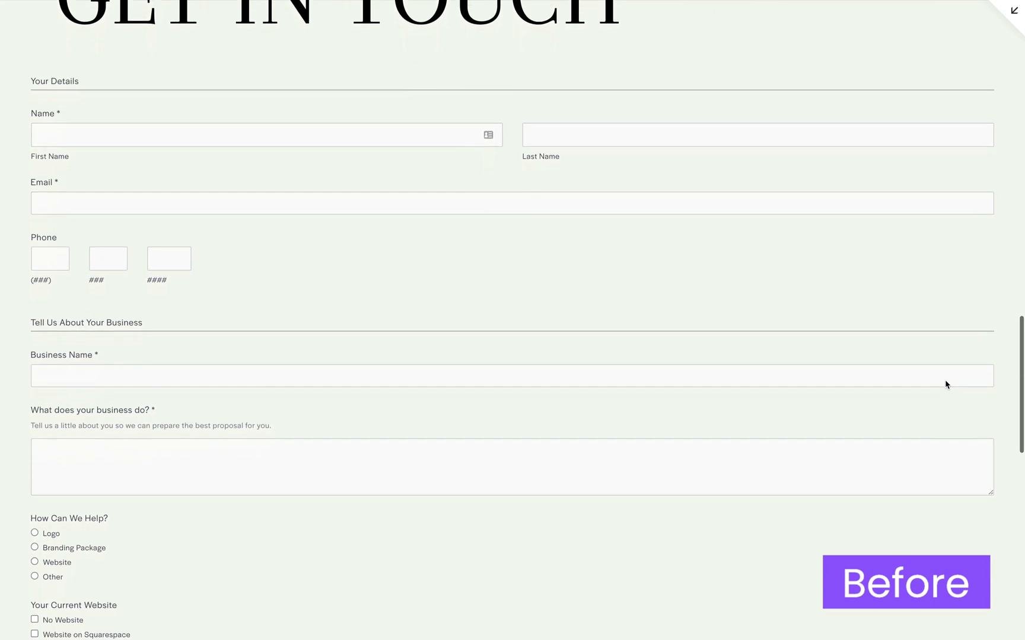
{"action": "scroll", "scroll_direction": "down", "scroll_amount": 3}
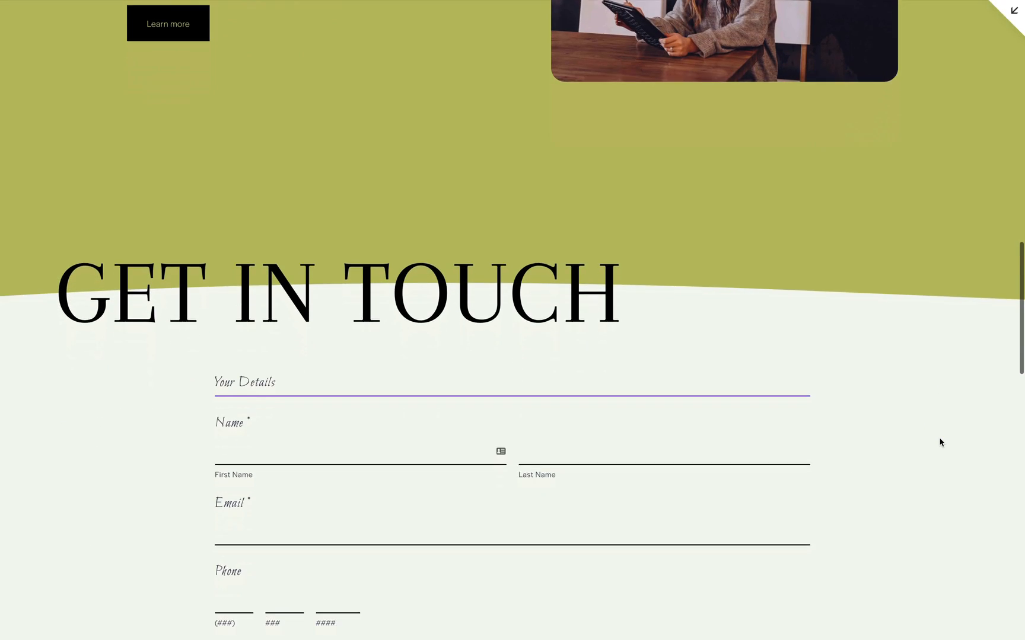
{"action": "scroll", "scroll_direction": "down", "scroll_amount": 3}
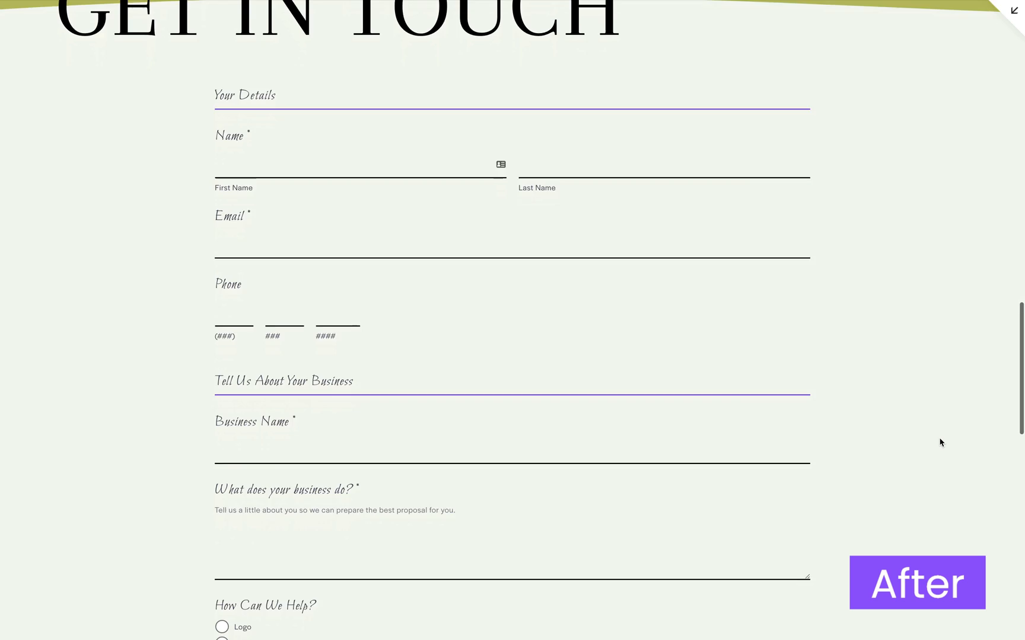
{"action": "type", "text": "hello@s"}
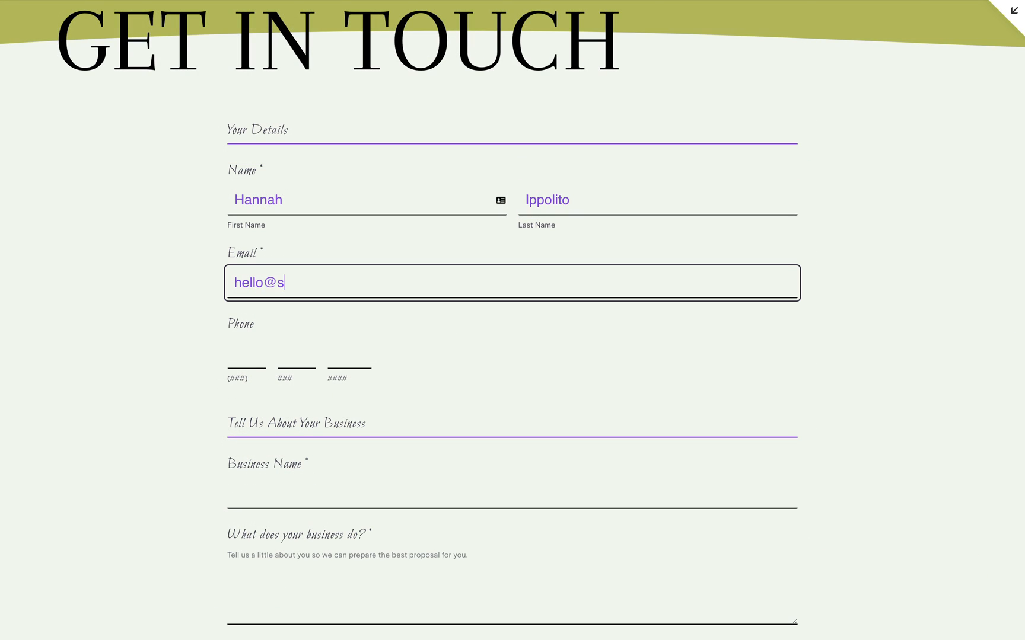
{"action": "type", "text": "SquareKicker"}
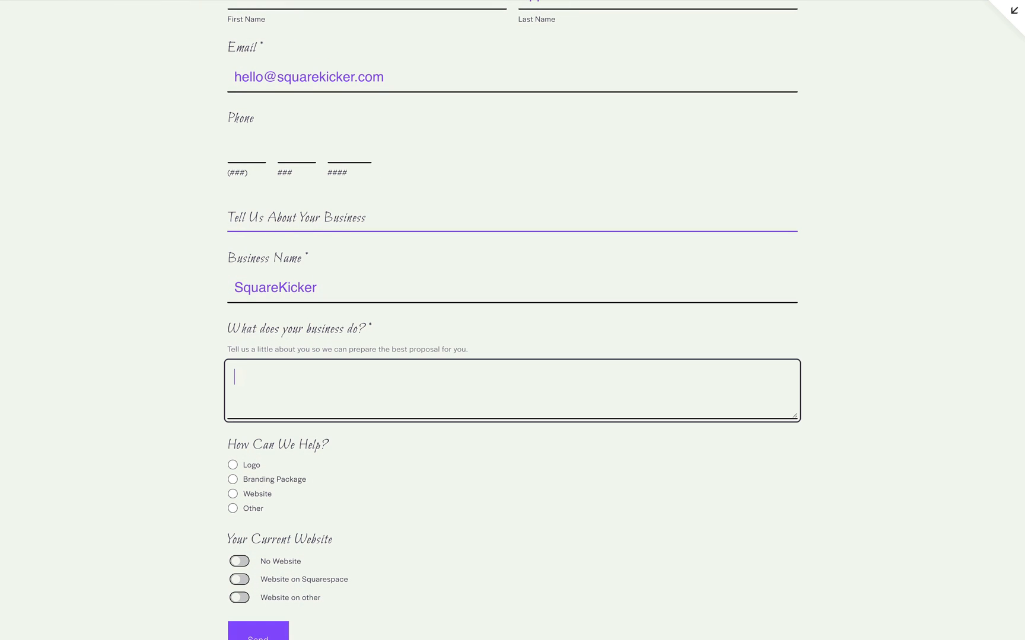
{"action": "type", "text": "Squarespace Webs"}
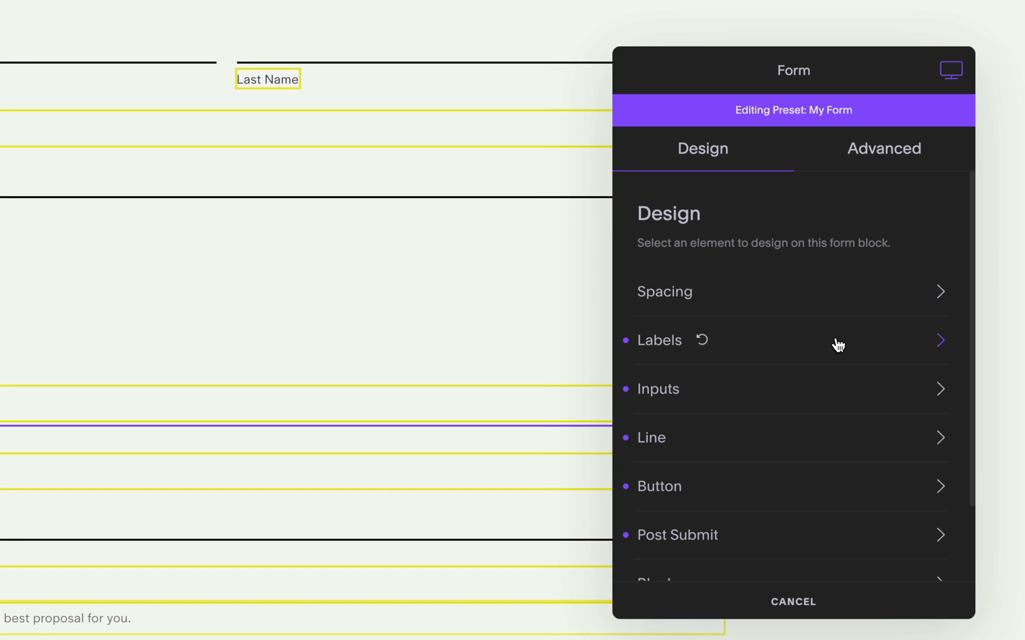
Step: Browse the input and radio-button styling options, then apply the saved My Form preset to the demo form
{"action": "left_click", "coordinate": [658, 389]}
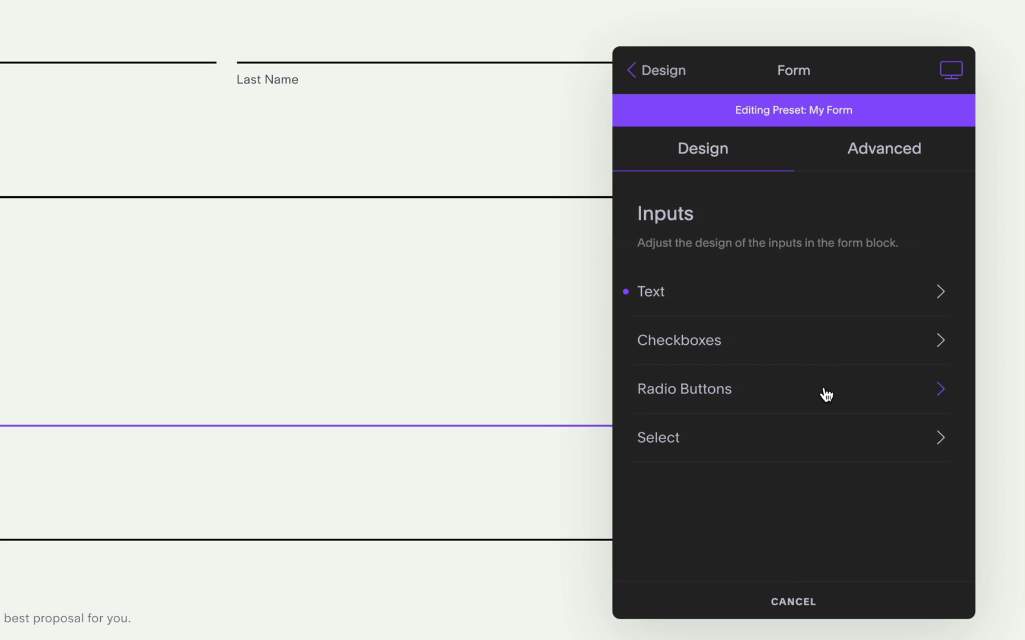
{"action": "left_click", "coordinate": [655, 69]}
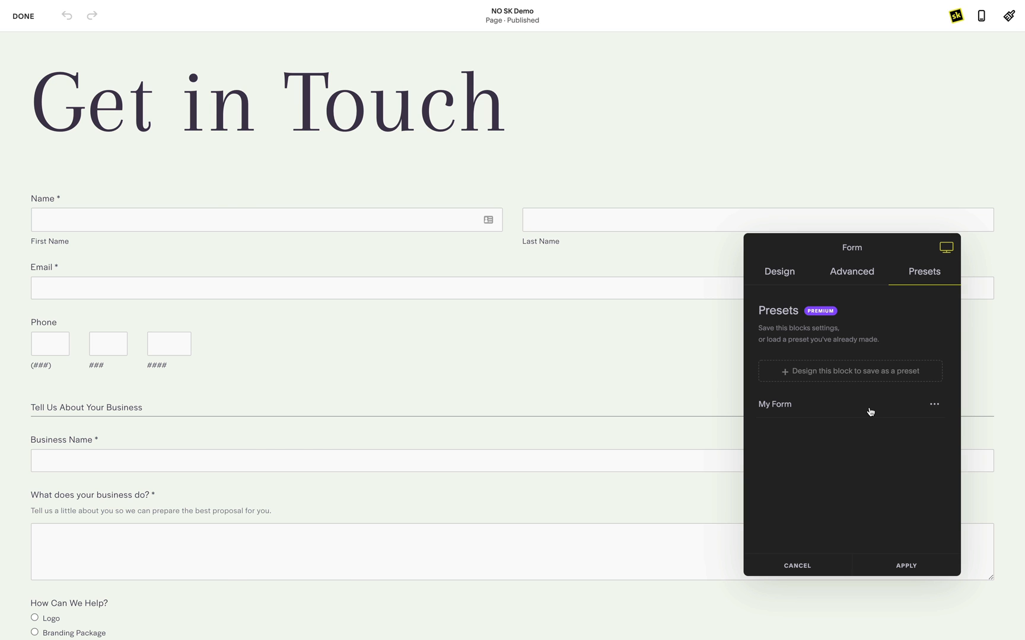
{"action": "left_click", "coordinate": [775, 404]}
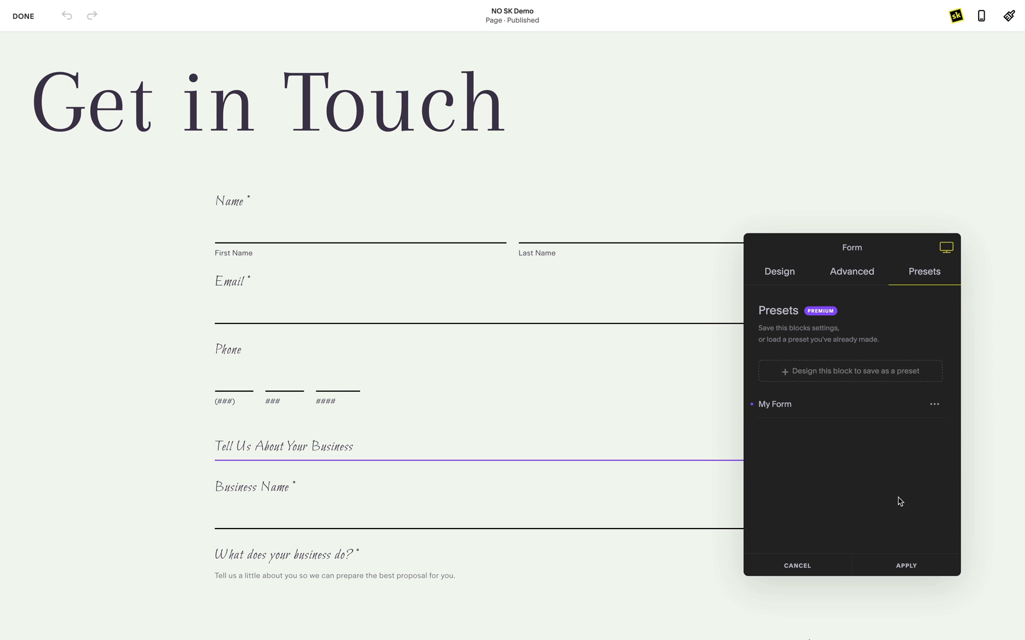
{"action": "left_click", "coordinate": [795, 566]}
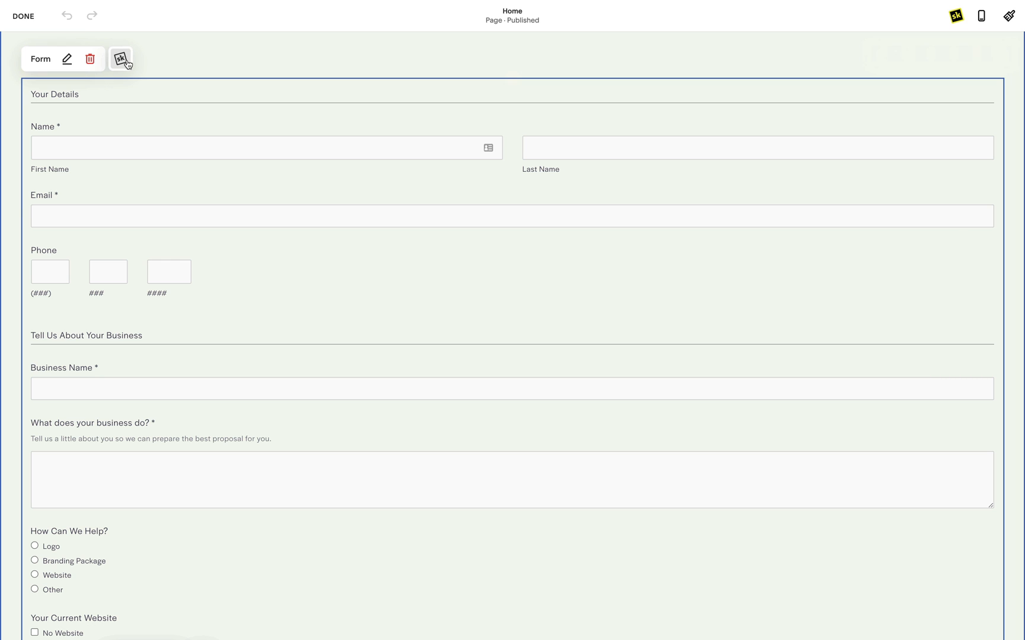
Step: Open SquareKicker styling for the Home page form and look through the field spacing settings
{"action": "left_click", "coordinate": [120, 59]}
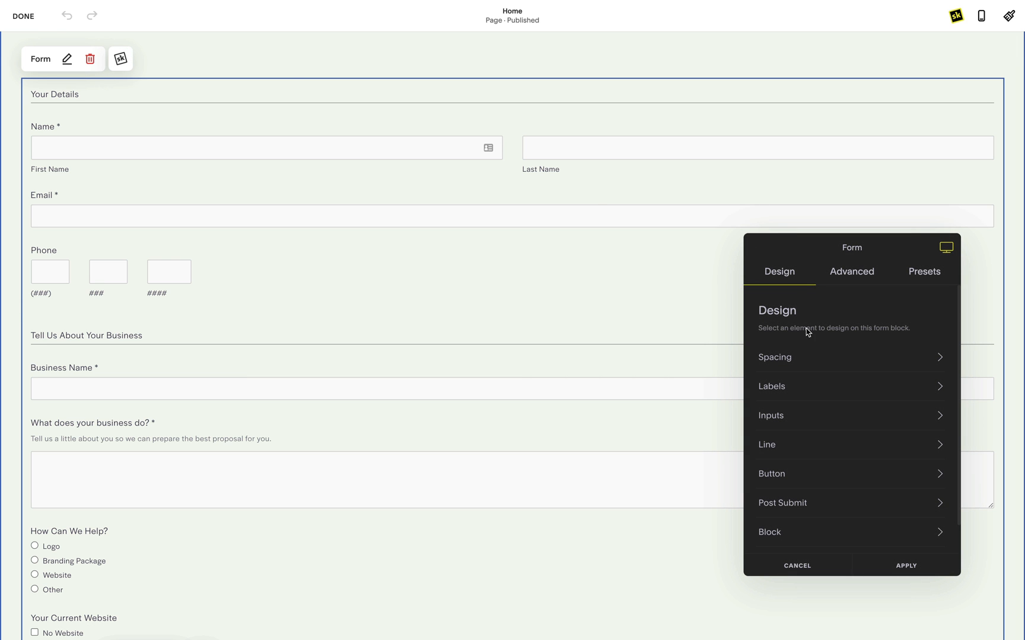
{"action": "left_click", "coordinate": [775, 357]}
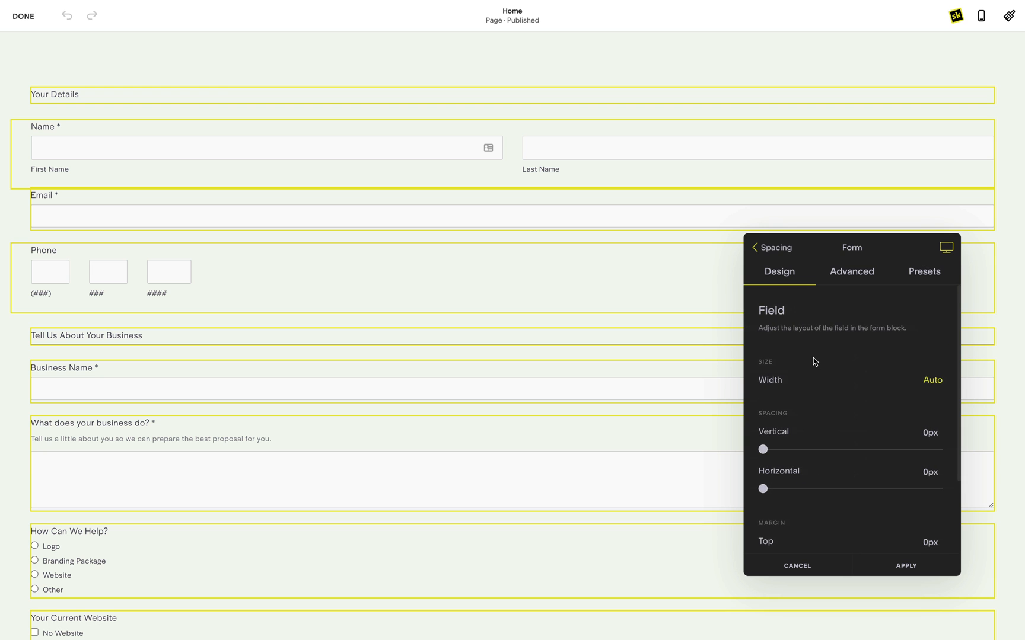
{"action": "scroll", "scroll_direction": "down", "scroll_amount": 3}
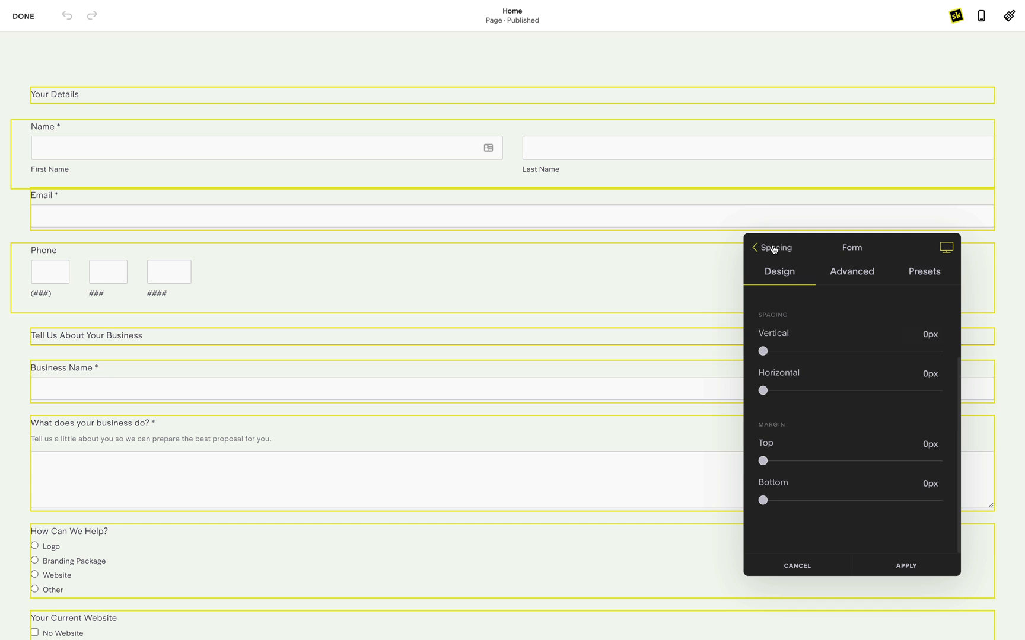
{"action": "left_click", "coordinate": [756, 246]}
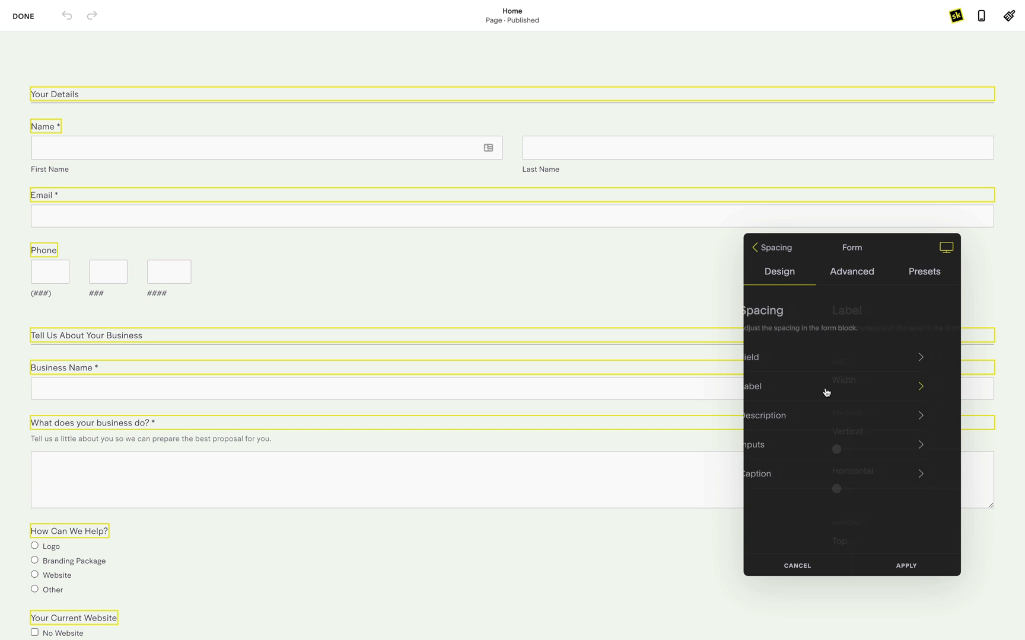
Step: Try raising the label vertical spacing, then return it to zero
{"action": "left_click", "coordinate": [752, 387]}
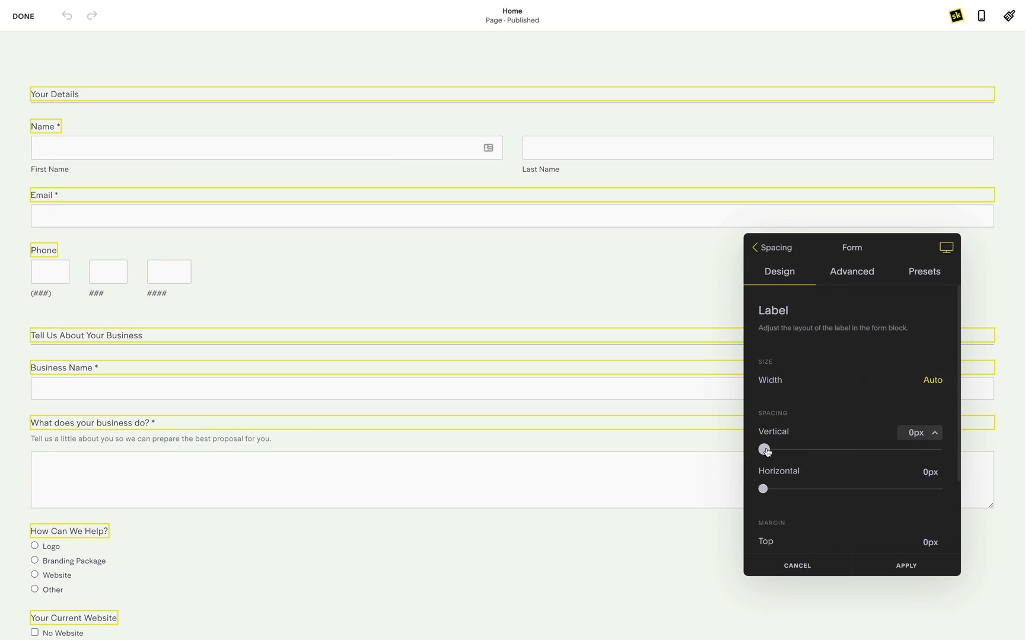
{"action": "left_click_drag", "start_coordinate": [765, 450], "coordinate": [789, 450]}
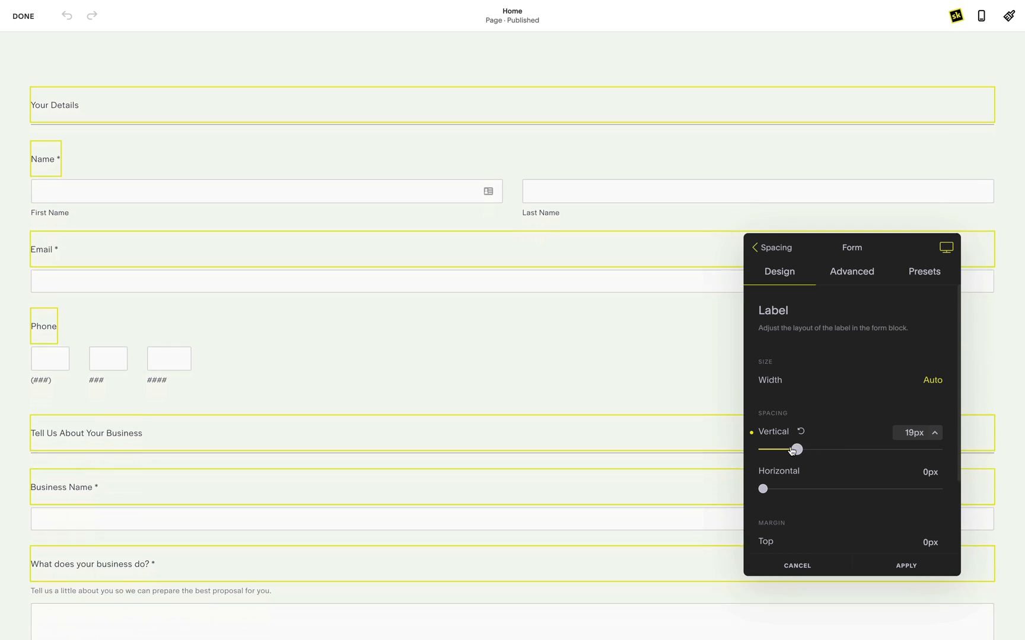
{"action": "left_click_drag", "start_coordinate": [791, 450], "coordinate": [761, 450]}
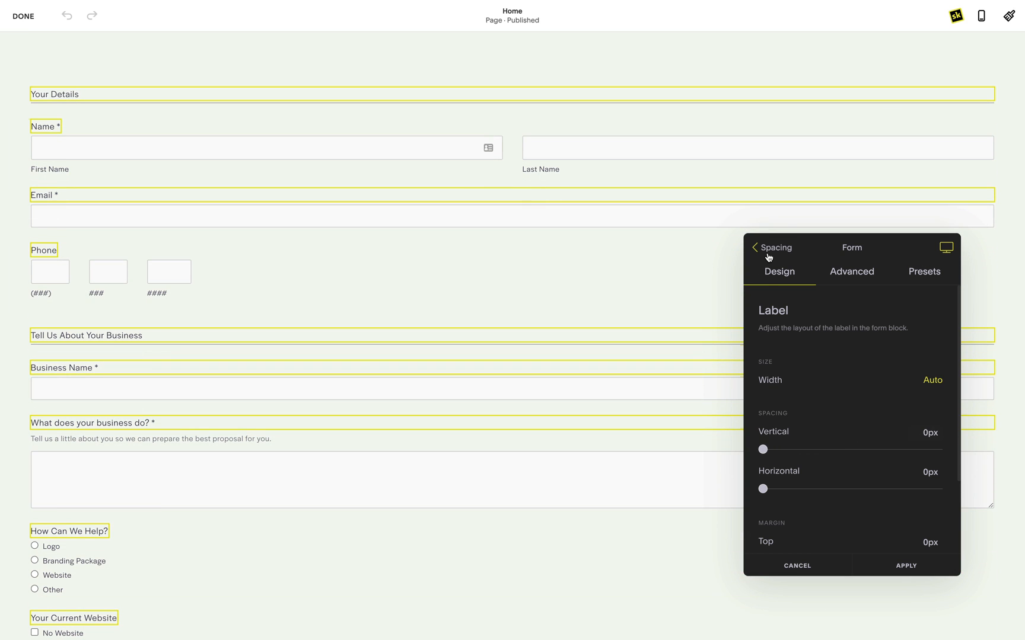
{"action": "left_click", "coordinate": [755, 247]}
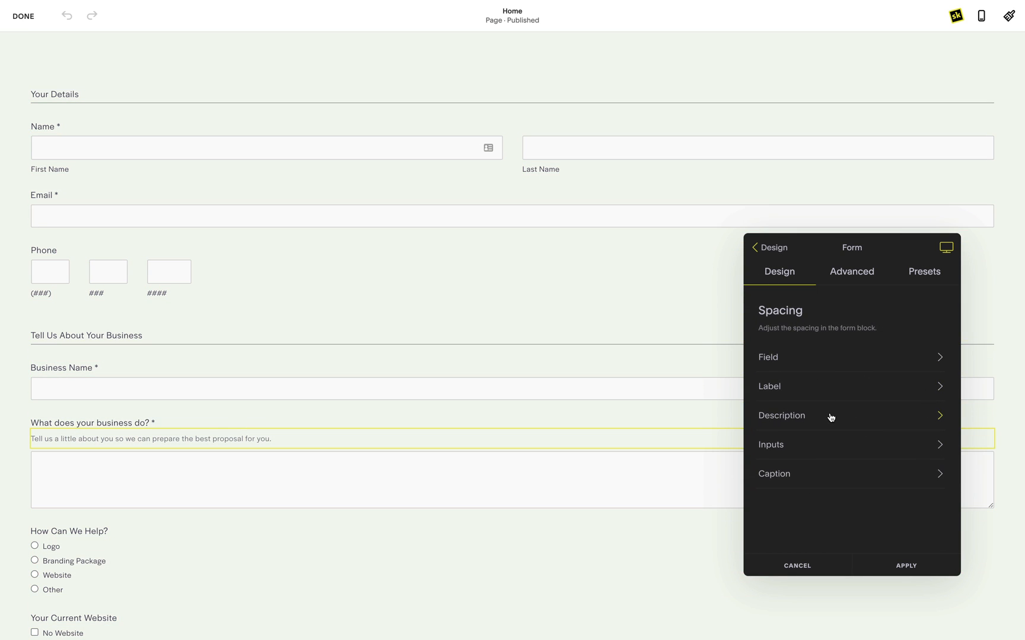
Step: Increase the vertical spacing around the description, then return to the main design options
{"action": "left_click", "coordinate": [781, 415]}
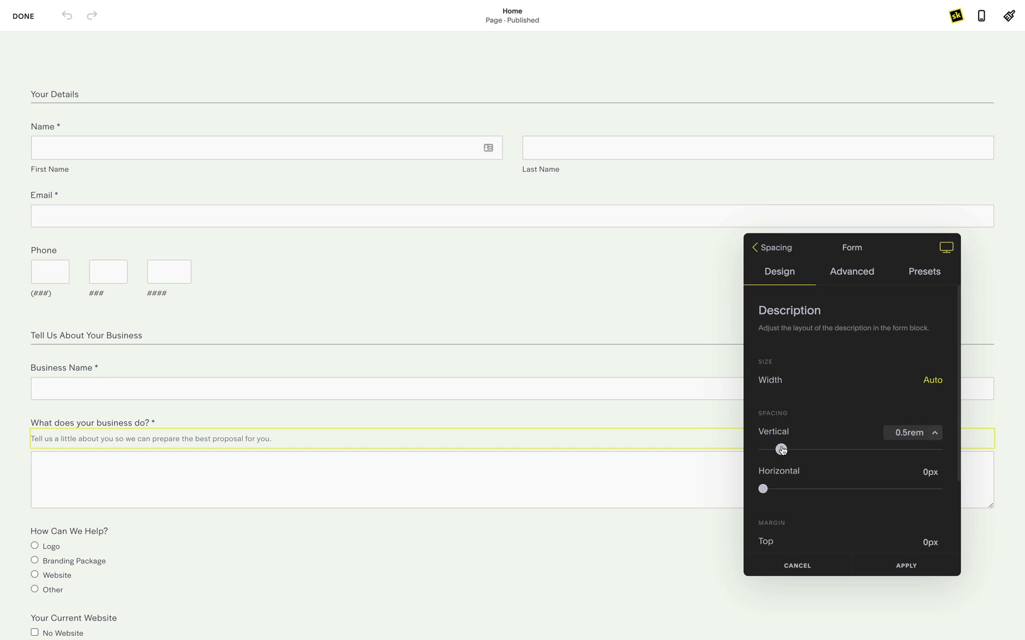
{"action": "left_click_drag", "start_coordinate": [779, 450], "coordinate": [794, 449]}
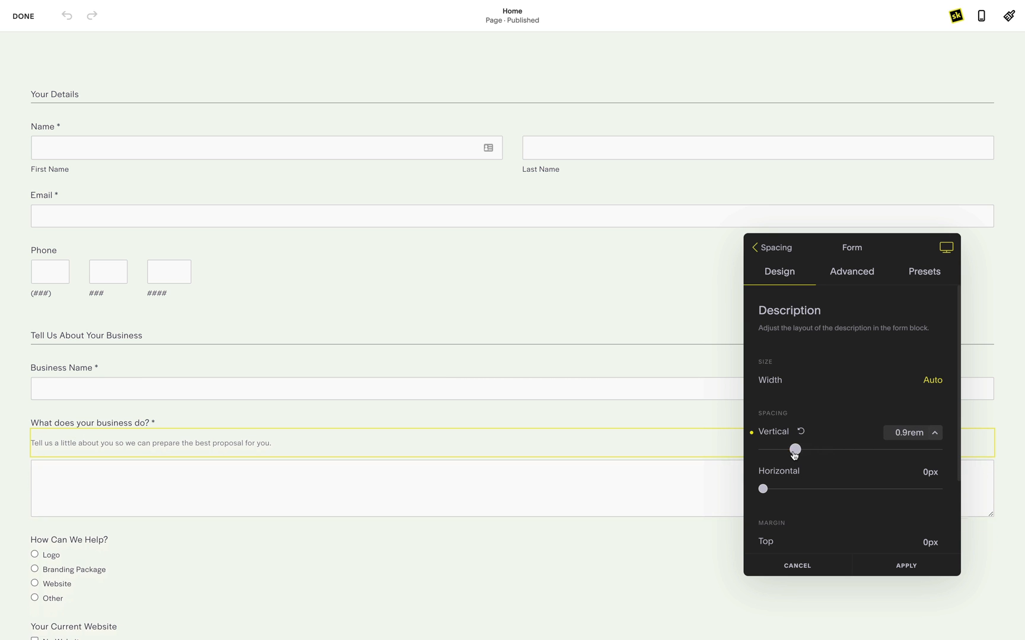
{"action": "left_click", "coordinate": [757, 247]}
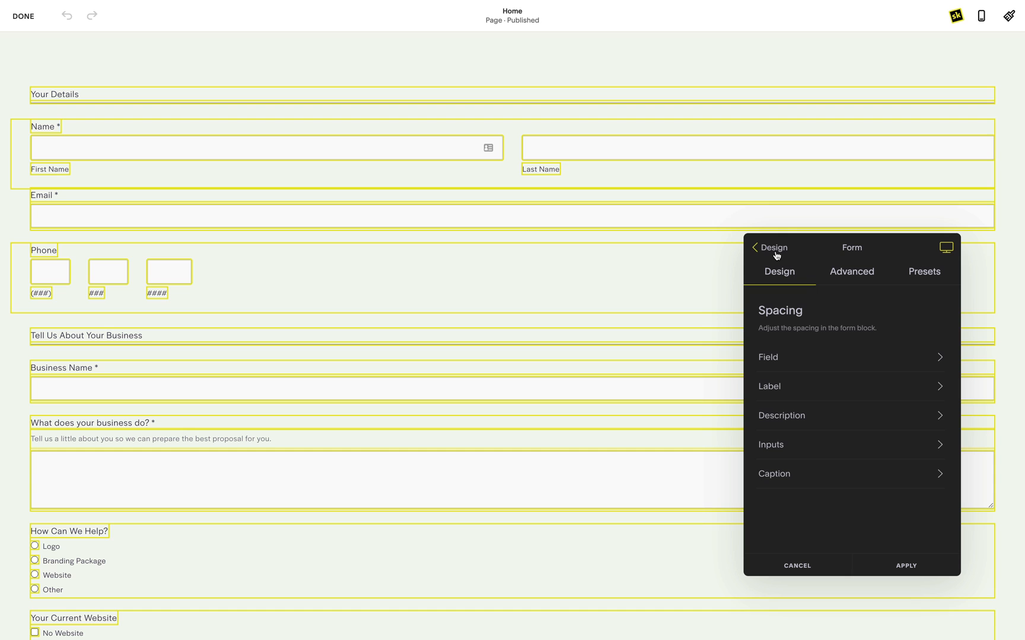
{"action": "left_click", "coordinate": [756, 248]}
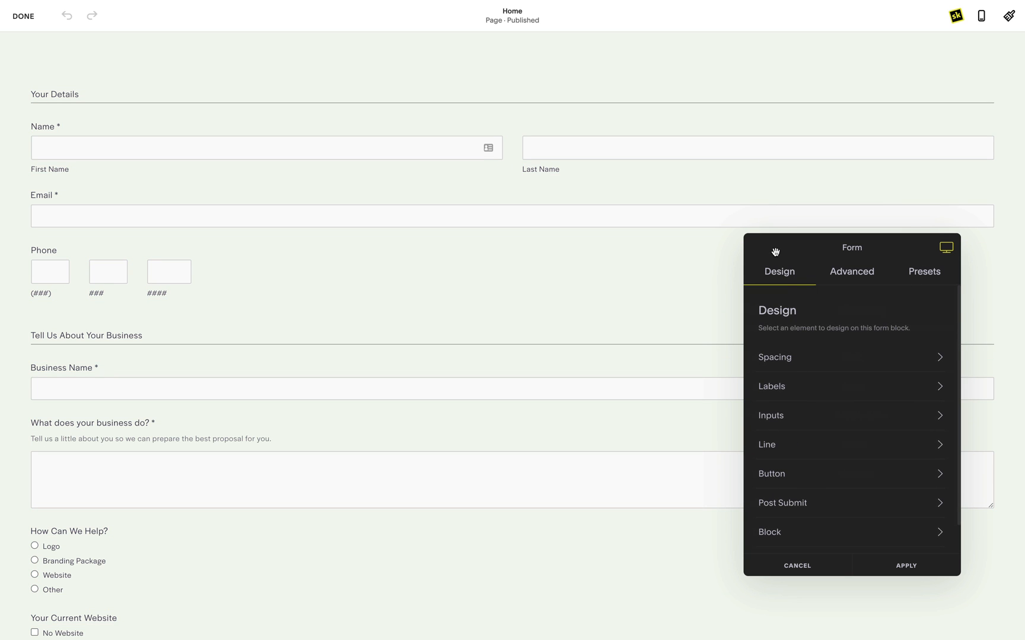
Step: Set the form labels in the Bilbo handwriting font and enlarge the label text
{"action": "left_click", "coordinate": [771, 387]}
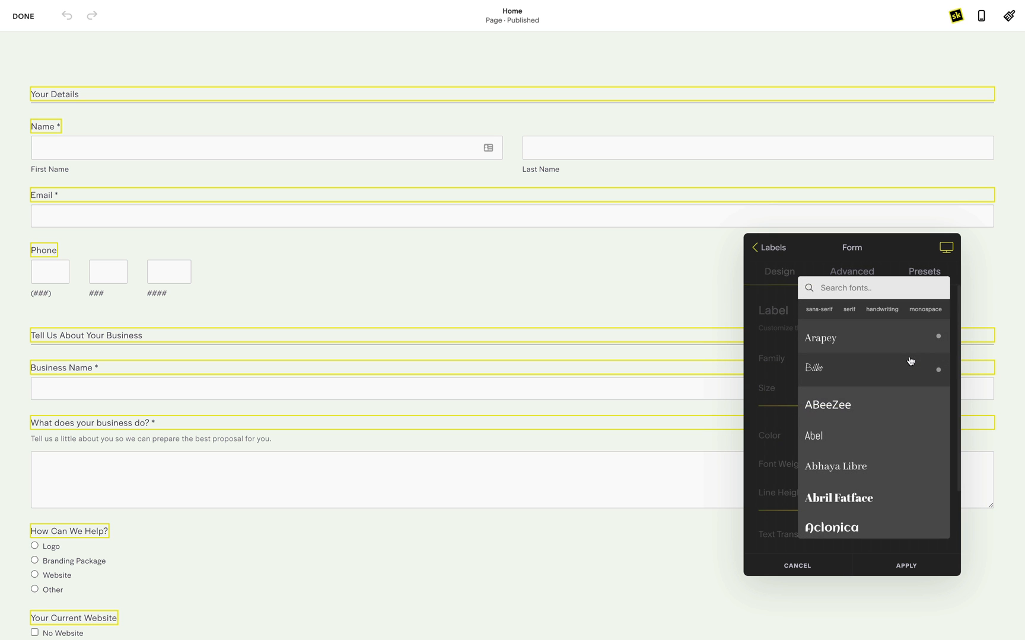
{"action": "left_click", "coordinate": [813, 367]}
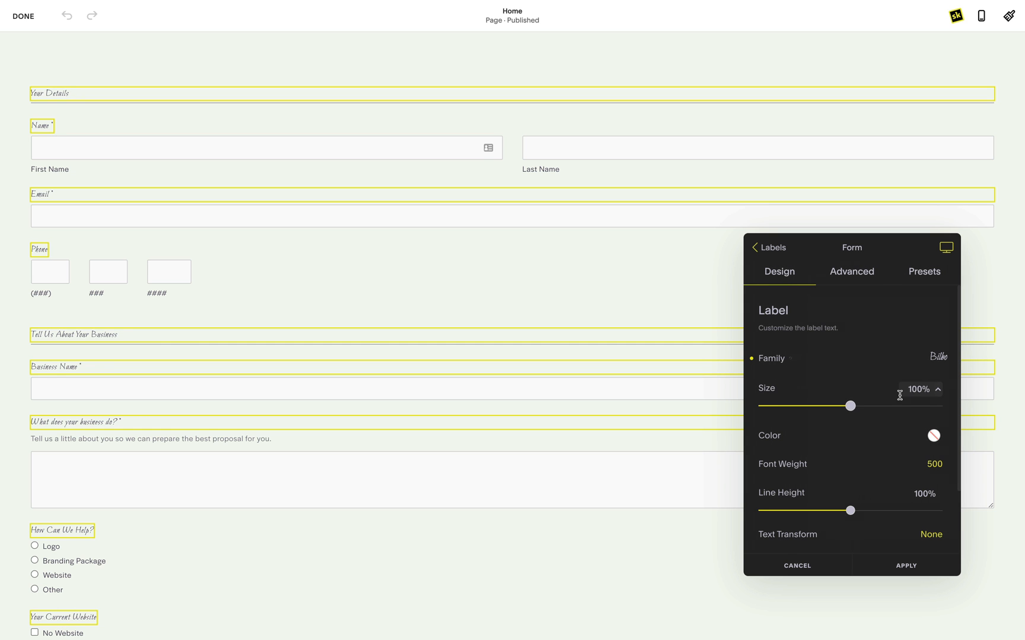
{"action": "left_click_drag", "start_coordinate": [850, 405], "coordinate": [904, 405]}
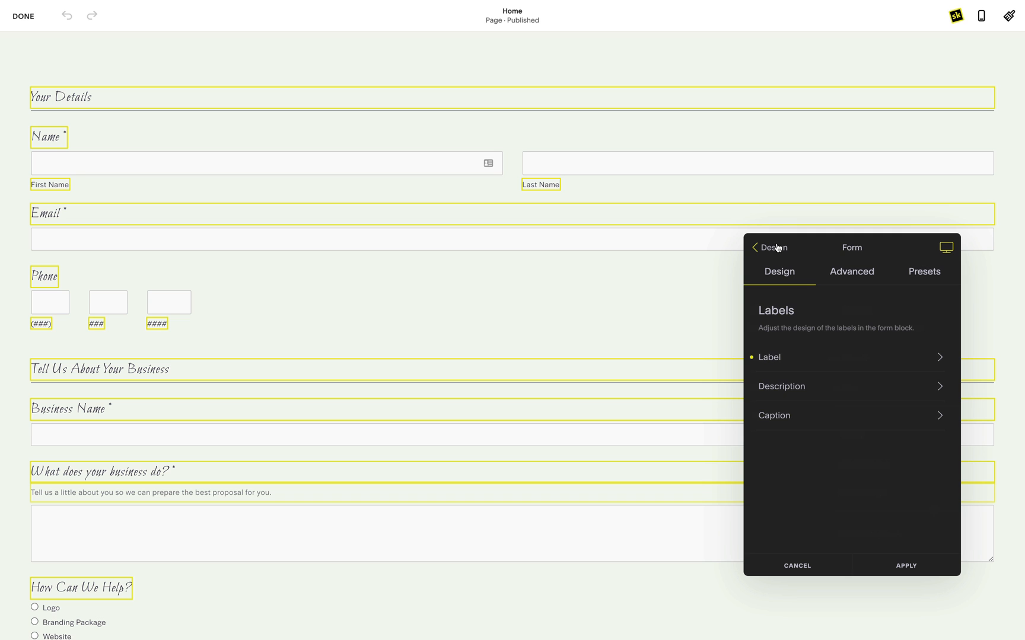
{"action": "left_click", "coordinate": [758, 247]}
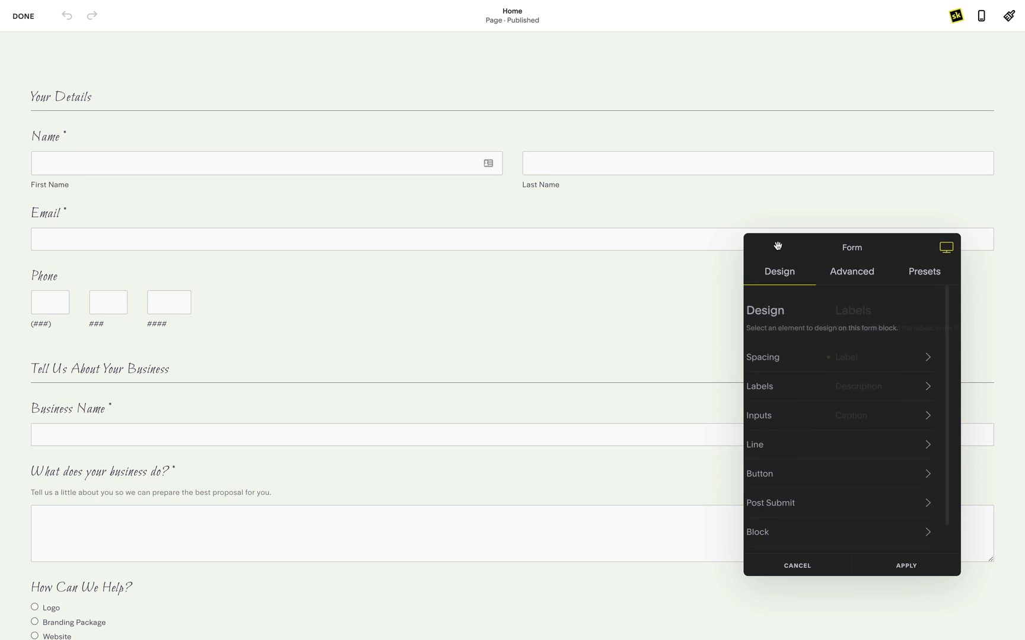
Step: Preview the Underline, Pill, Shade and Frame styles on the form's text fields
{"action": "left_click", "coordinate": [771, 387]}
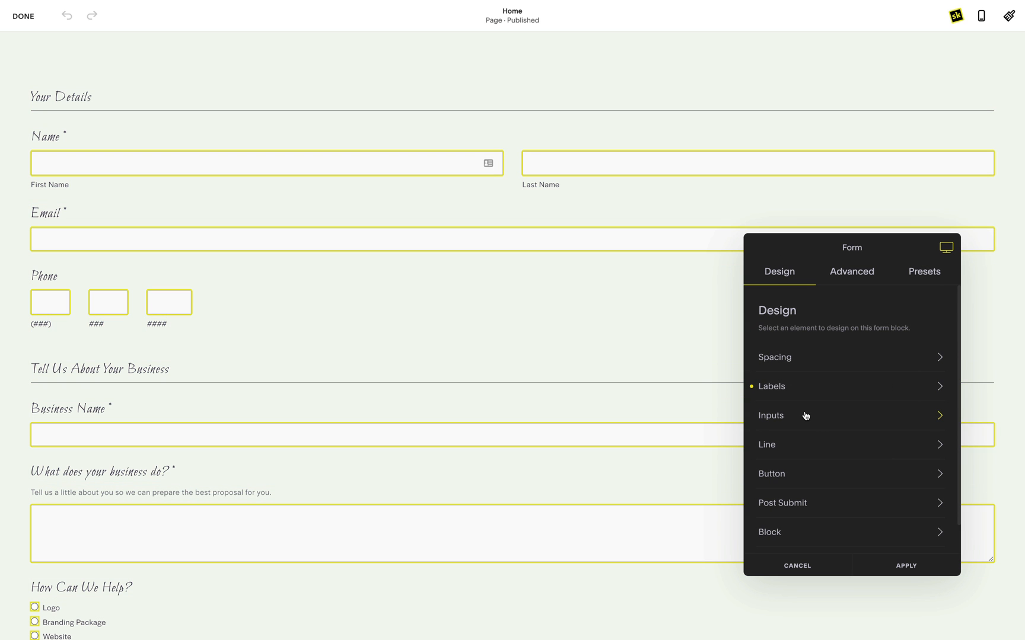
{"action": "left_click", "coordinate": [771, 415]}
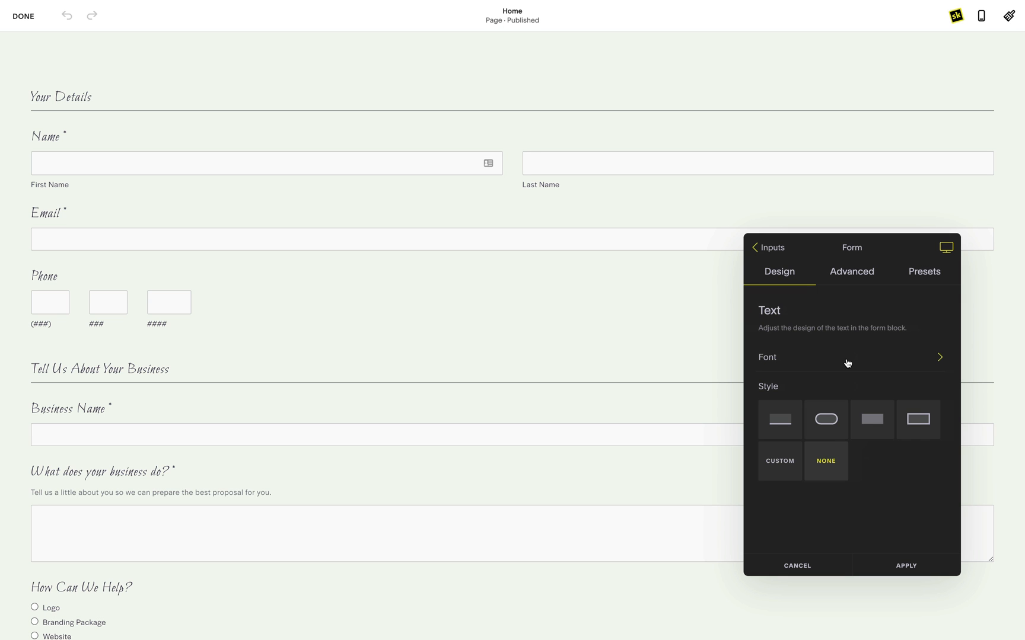
{"action": "mouse_move", "coordinate": [839, 362]}
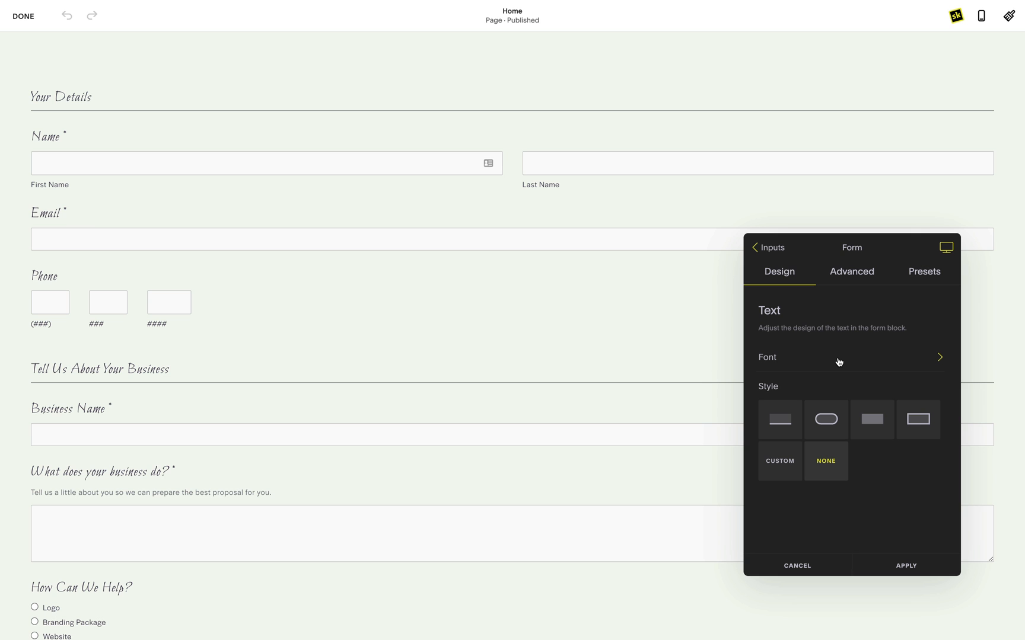
{"action": "left_click", "coordinate": [779, 420]}
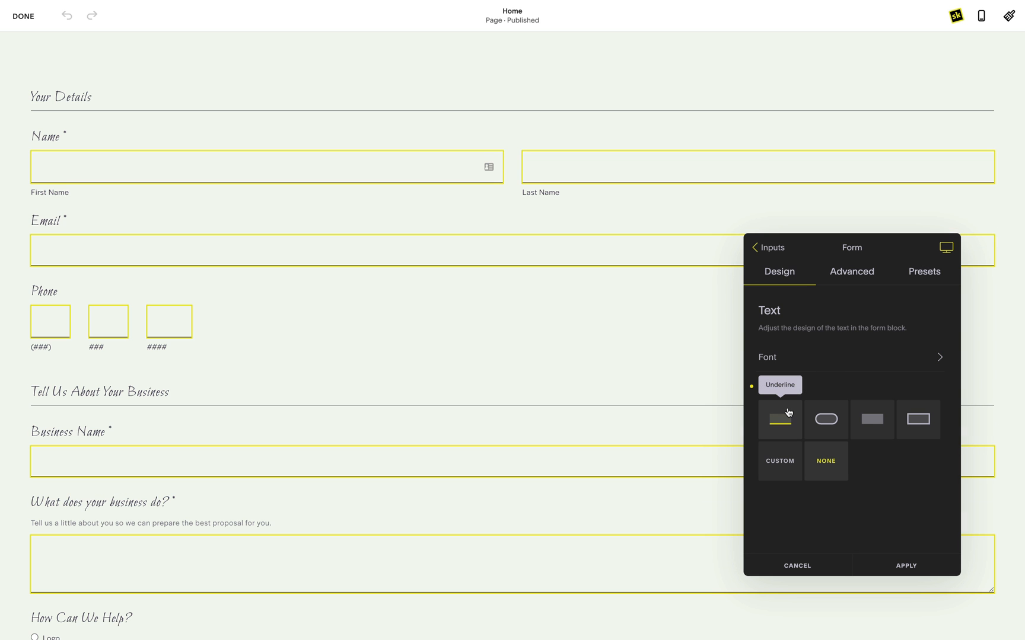
{"action": "left_click", "coordinate": [824, 420]}
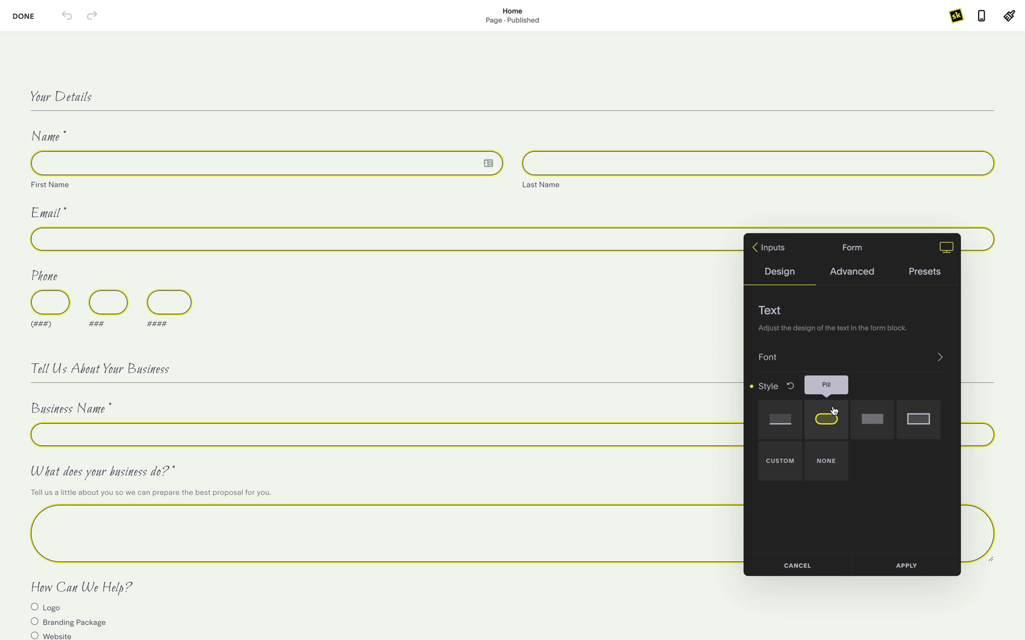
{"action": "left_click", "coordinate": [872, 420]}
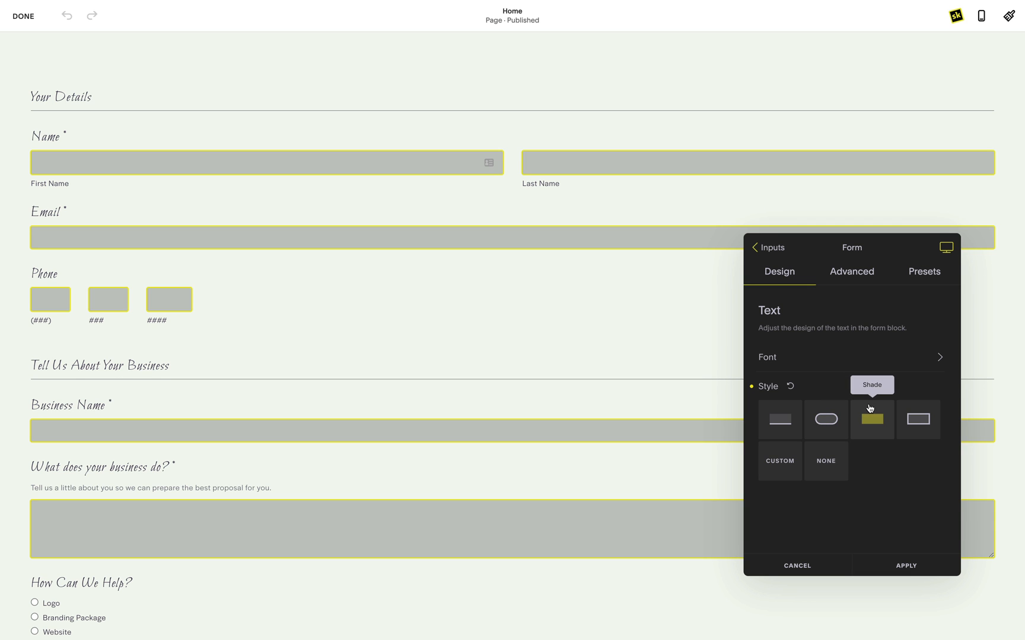
{"action": "left_click", "coordinate": [917, 419]}
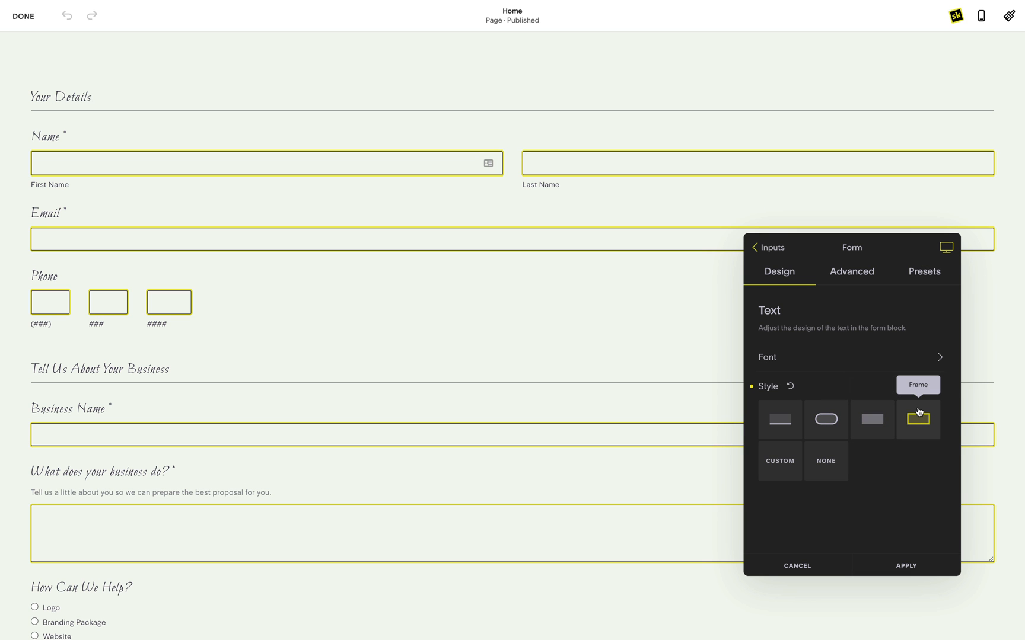
Step: Settle on underlined text fields and adjust the field colour's transparency
{"action": "left_click", "coordinate": [779, 461]}
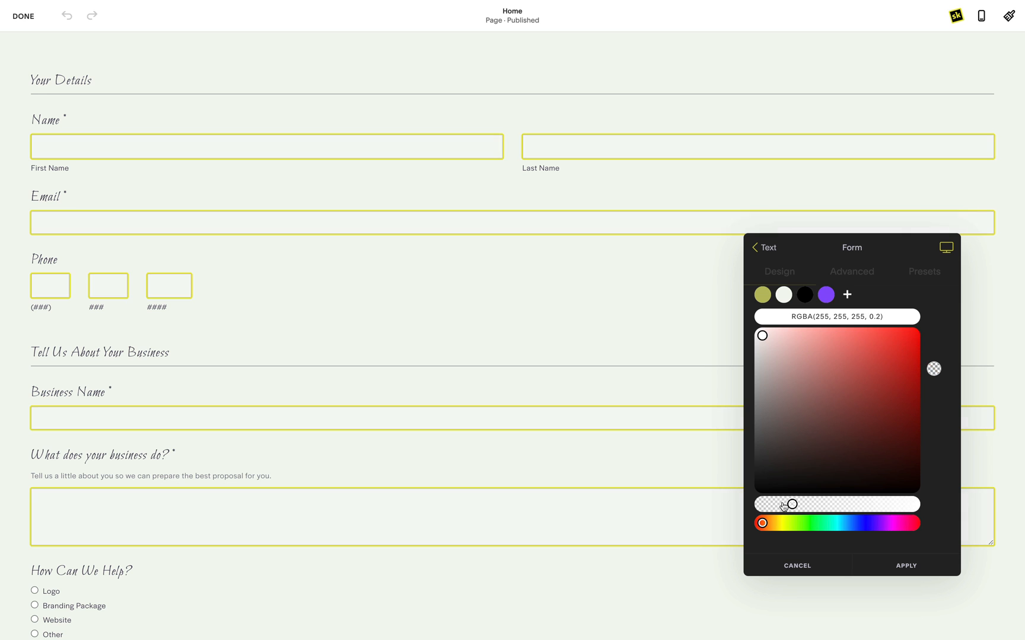
{"action": "left_click", "coordinate": [758, 247]}
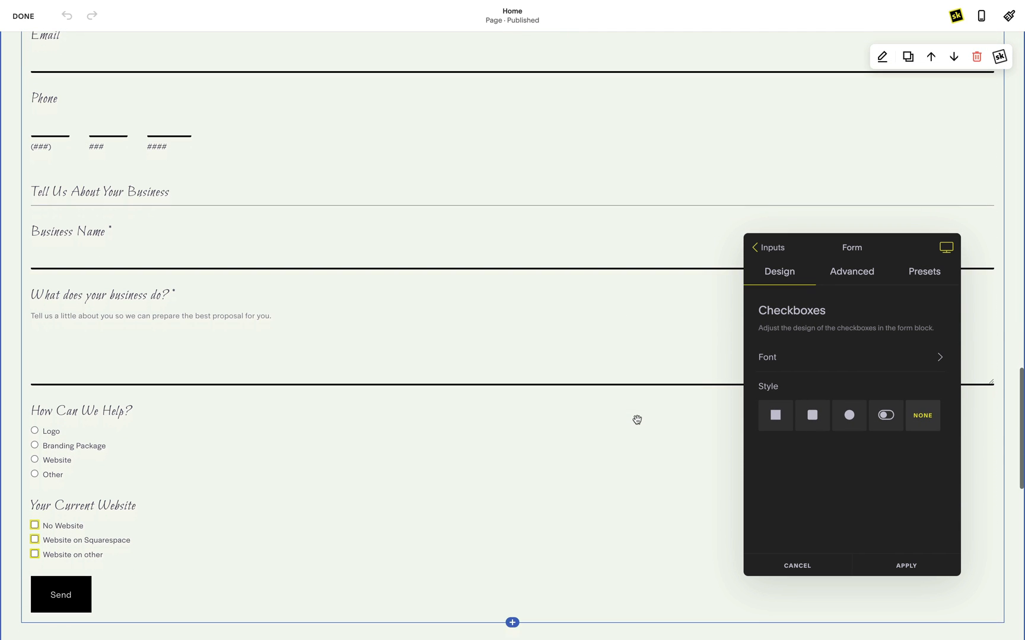
Step: Try square and round checkbox styles, enlarging the checkboxes to 124%
{"action": "scroll", "scroll_direction": "down", "scroll_amount": 3}
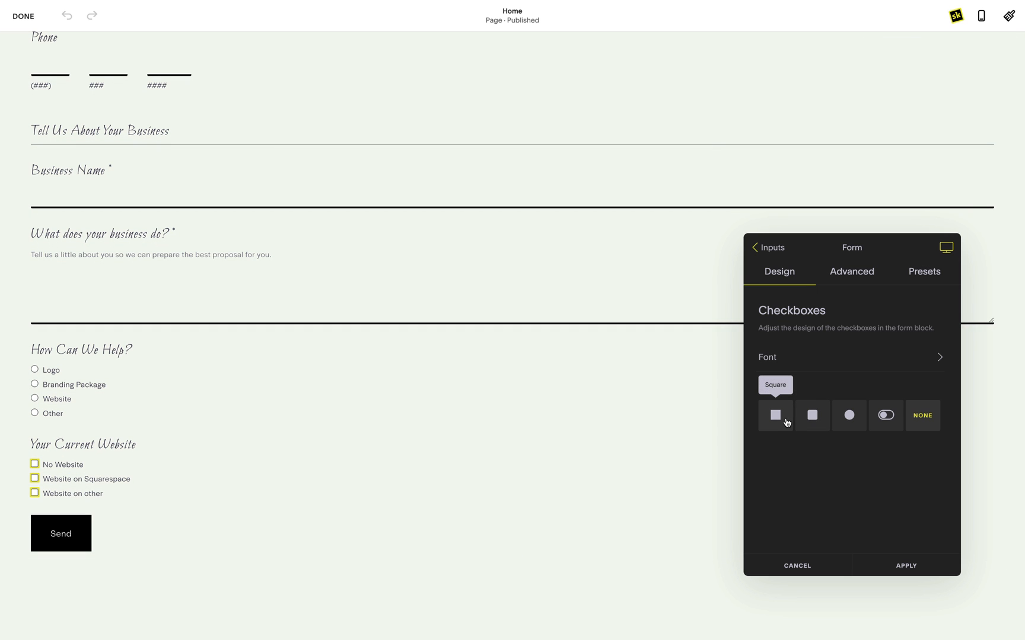
{"action": "left_click", "coordinate": [776, 415]}
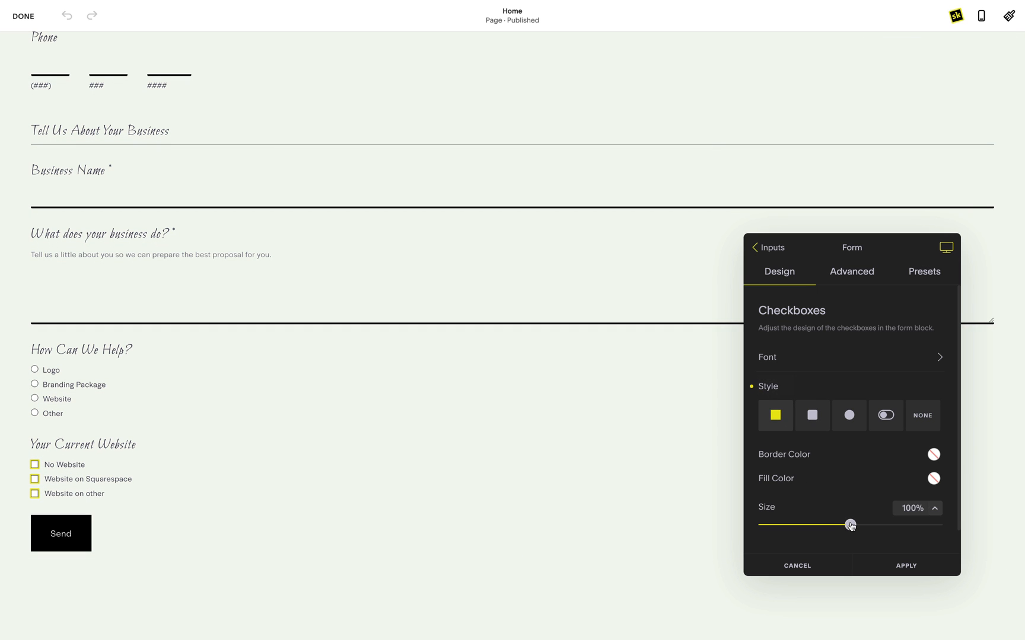
{"action": "left_click_drag", "start_coordinate": [850, 524], "coordinate": [870, 524]}
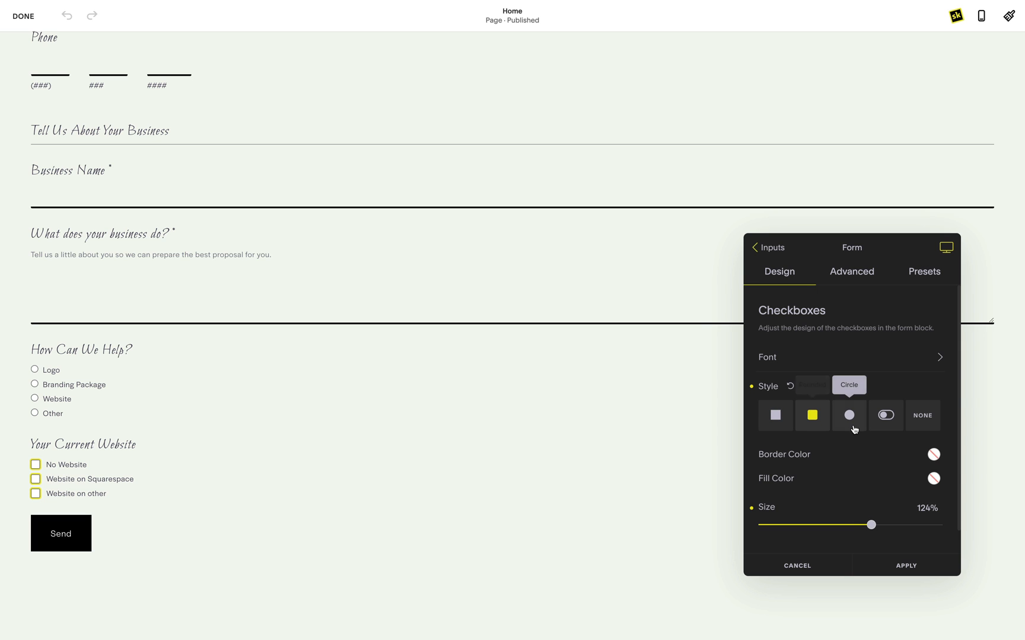
{"action": "left_click", "coordinate": [849, 415]}
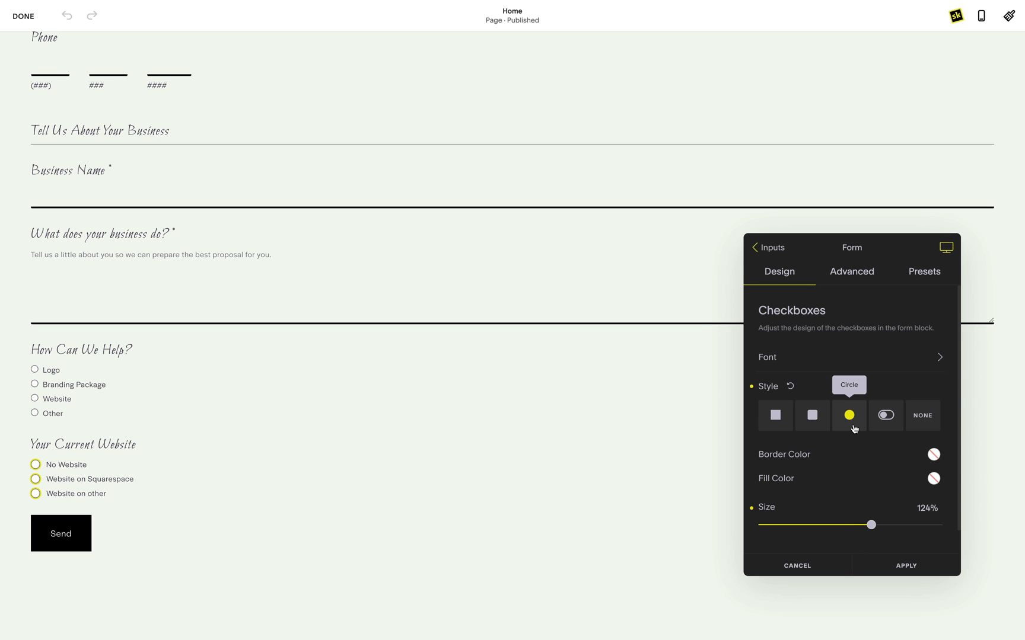
Step: Turn the checkboxes into toggle switches with a purple background colour
{"action": "left_click", "coordinate": [885, 415]}
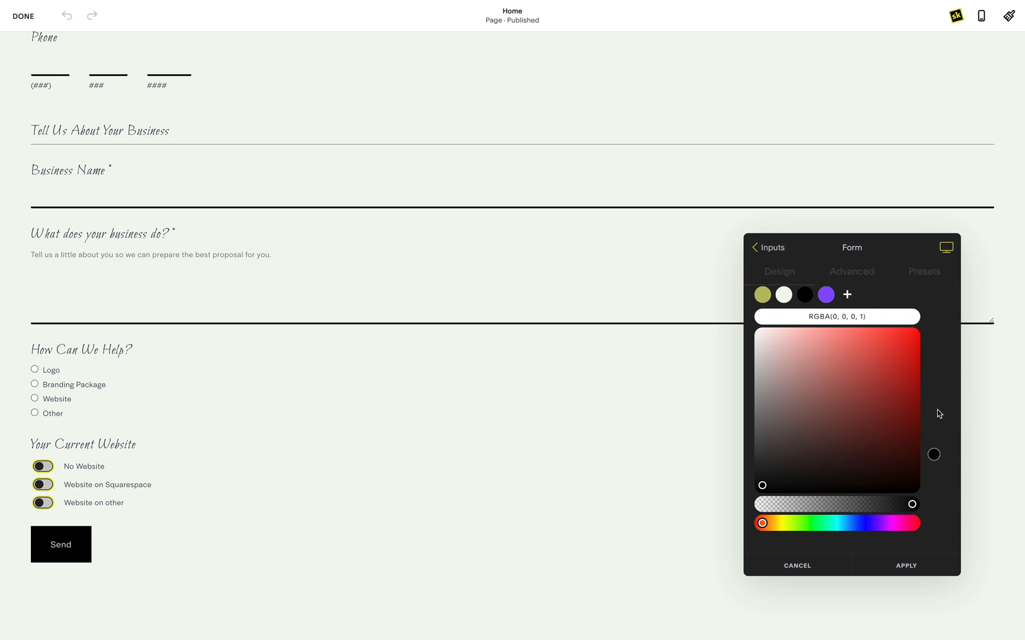
{"action": "left_click", "coordinate": [826, 296]}
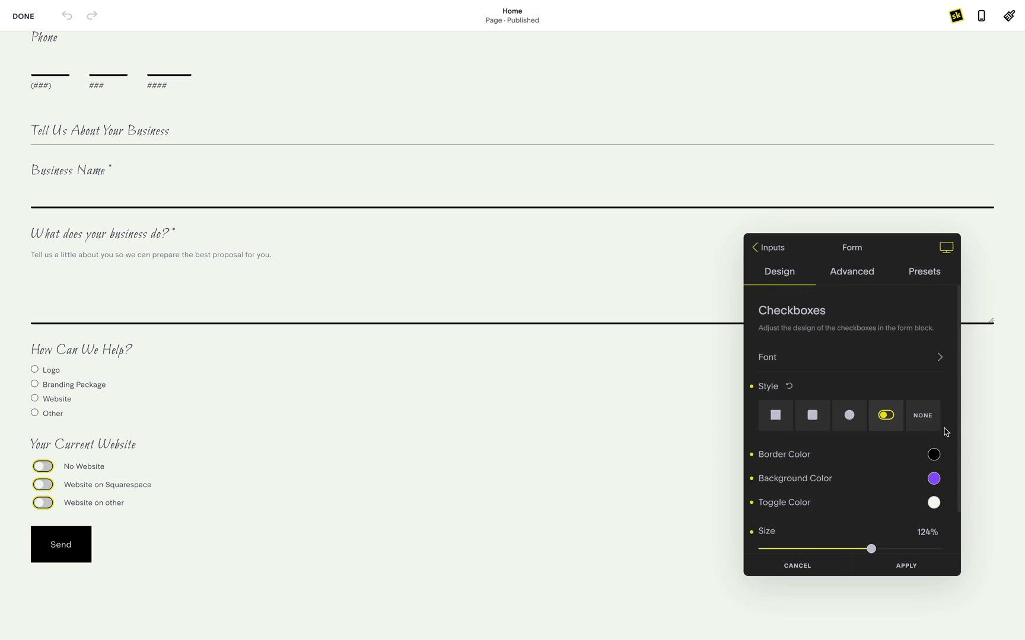
{"action": "left_click", "coordinate": [767, 247]}
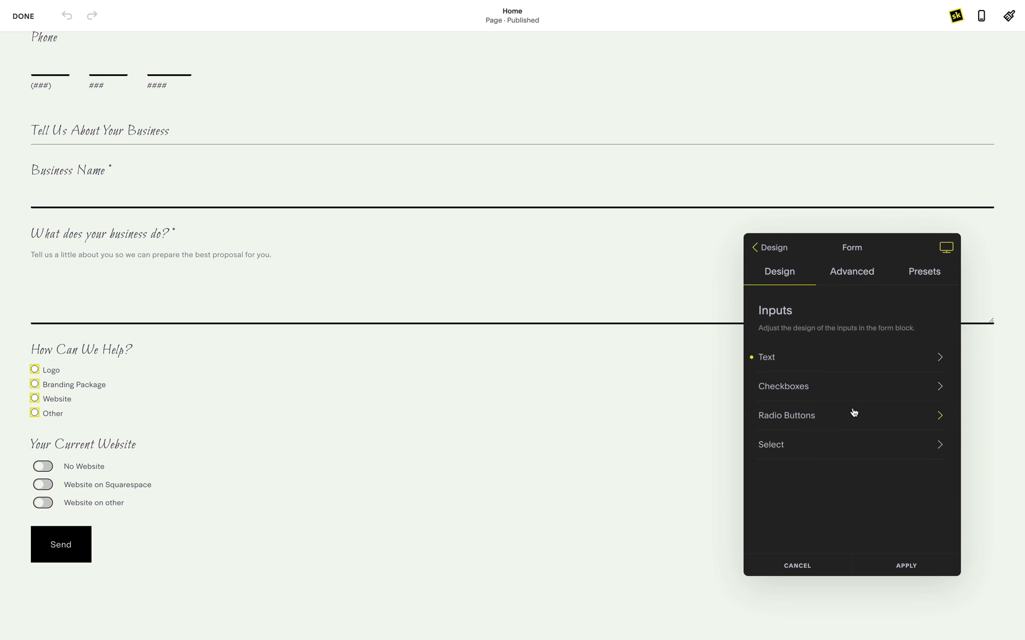
Step: Restyle the radio buttons as larger circles coloured #8A4FFC purple
{"action": "left_click", "coordinate": [786, 415]}
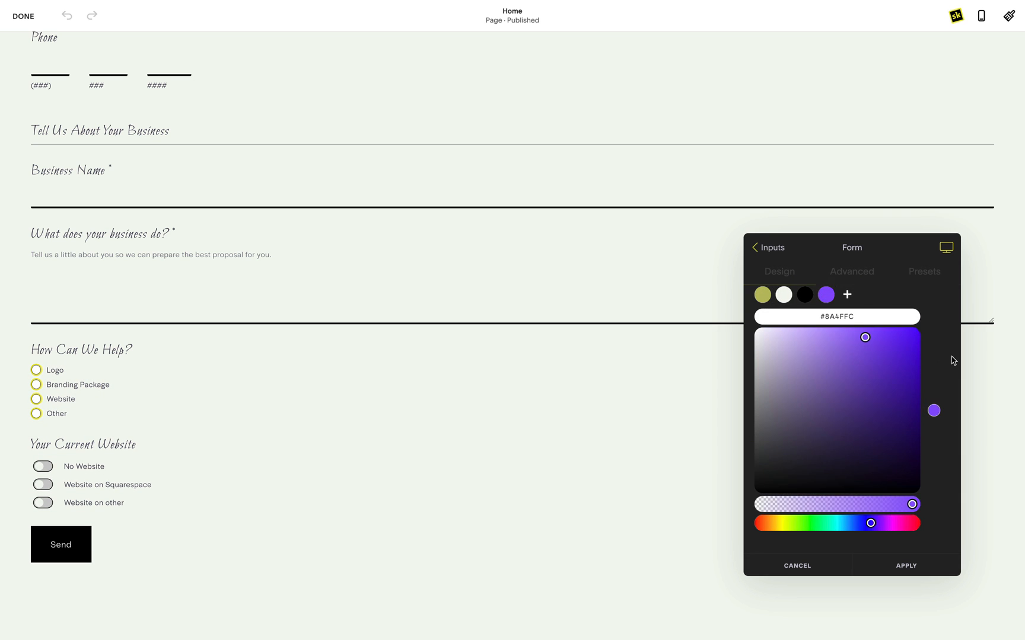
{"action": "left_click", "coordinate": [767, 247]}
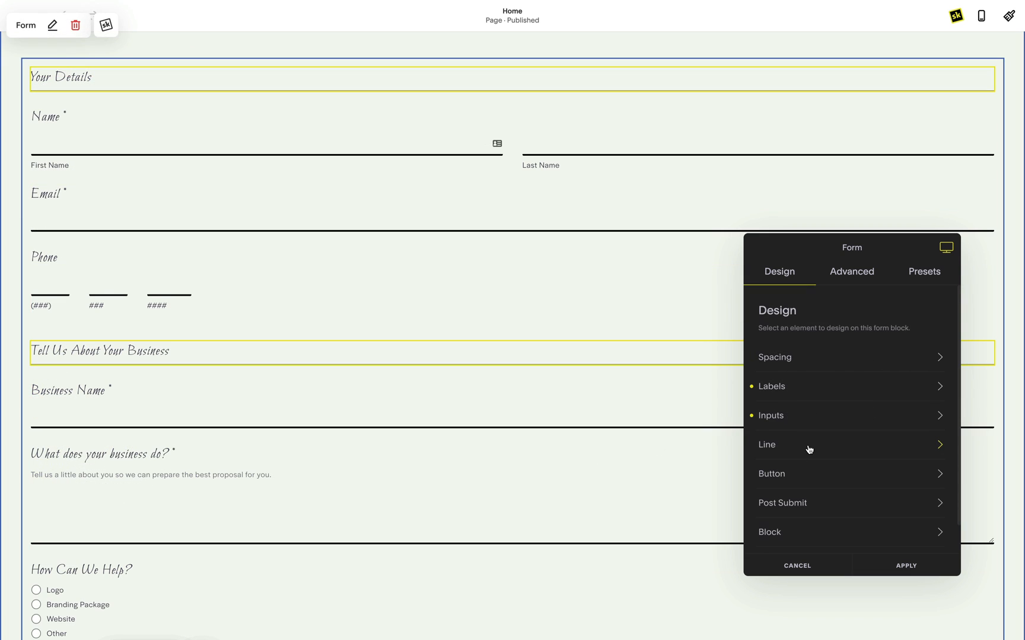
Step: Make the form's divider lines purple and 2 px thick
{"action": "left_click", "coordinate": [766, 445]}
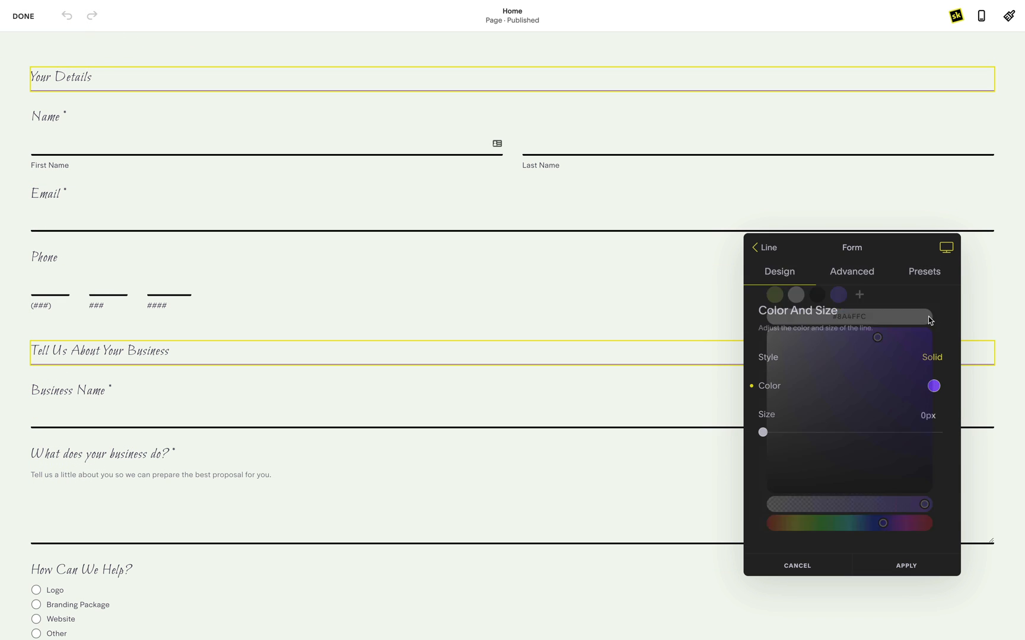
{"action": "left_click_drag", "start_coordinate": [763, 431], "coordinate": [788, 432]}
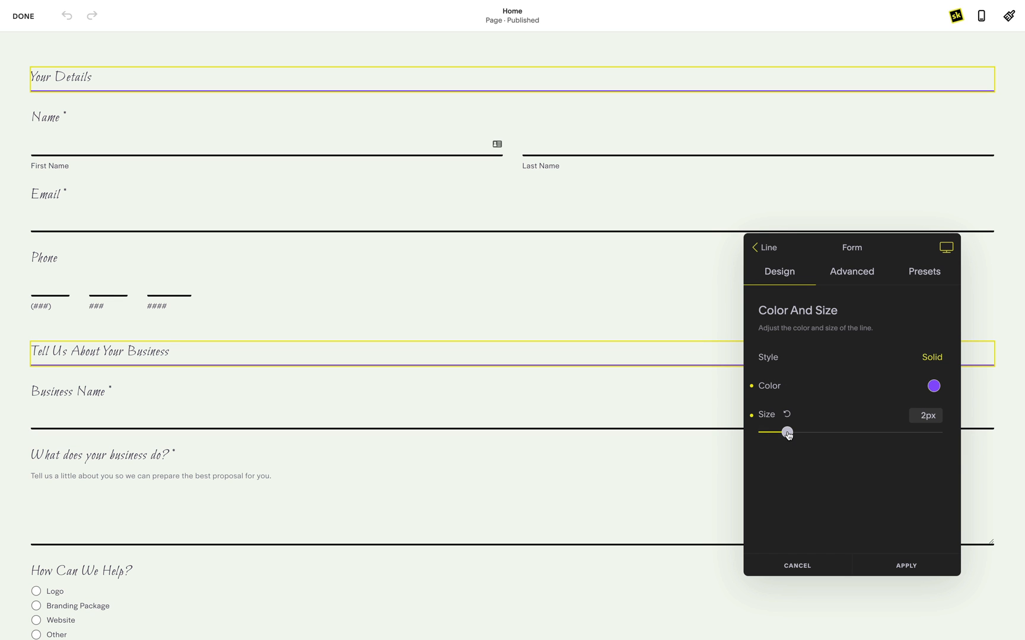
{"action": "left_click", "coordinate": [757, 246]}
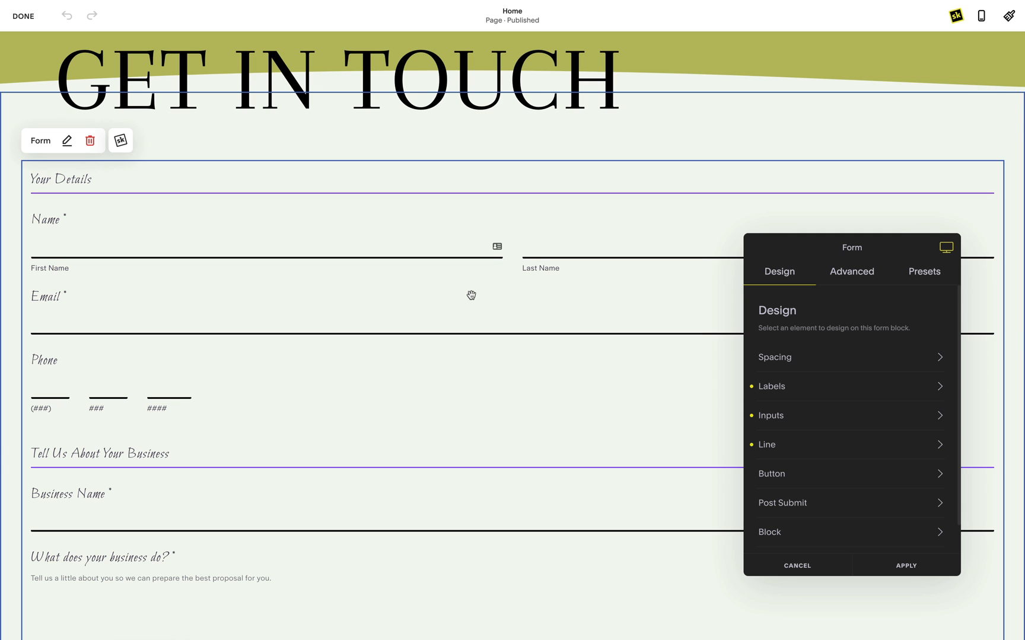
Step: Set the thank-you message in a handwriting font at 350% size
{"action": "left_click", "coordinate": [782, 503]}
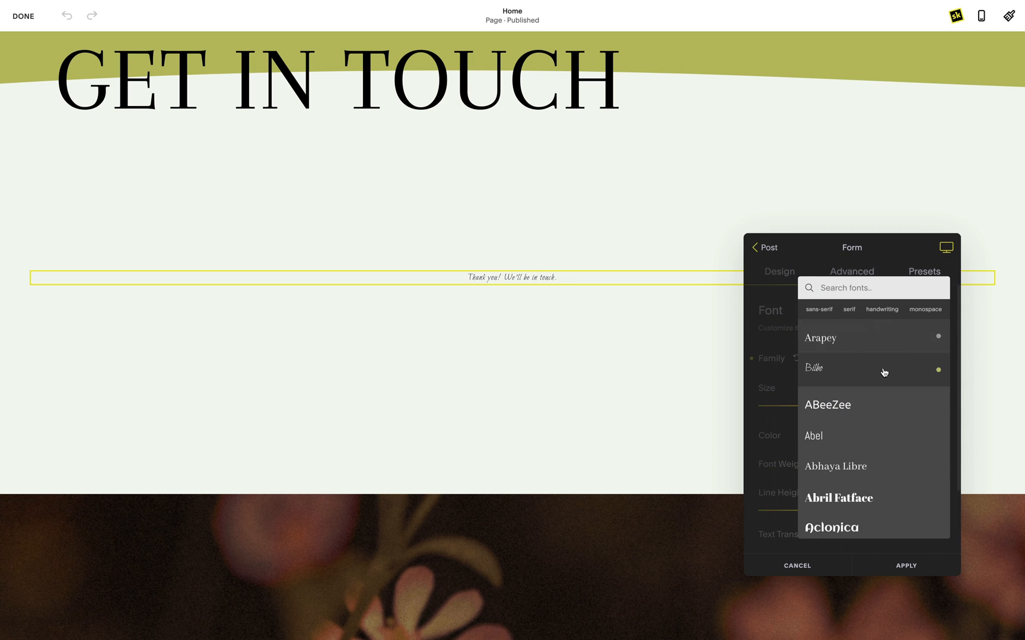
{"action": "left_click", "coordinate": [815, 367]}
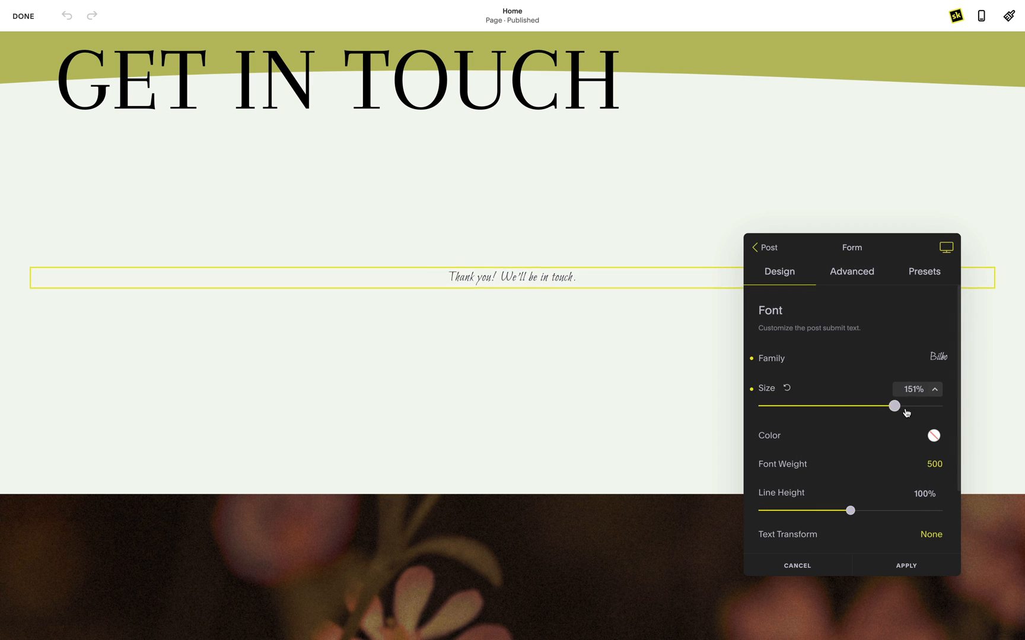
{"action": "left_click_drag", "start_coordinate": [894, 406], "coordinate": [939, 406]}
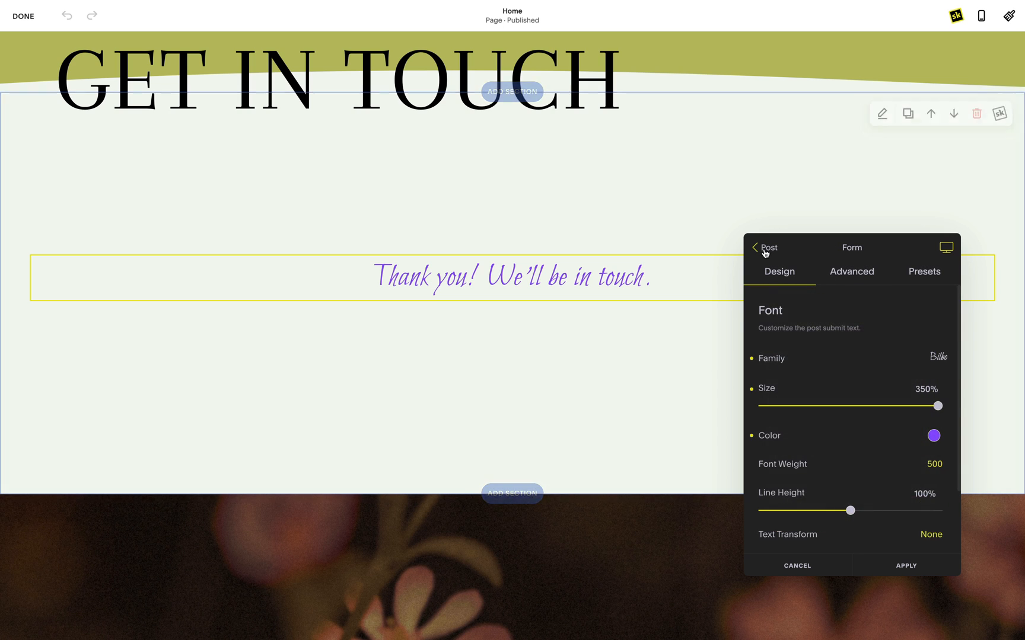
Step: Give the thank-you message a dashed purple 4 px border along the bottom only
{"action": "left_click", "coordinate": [932, 436]}
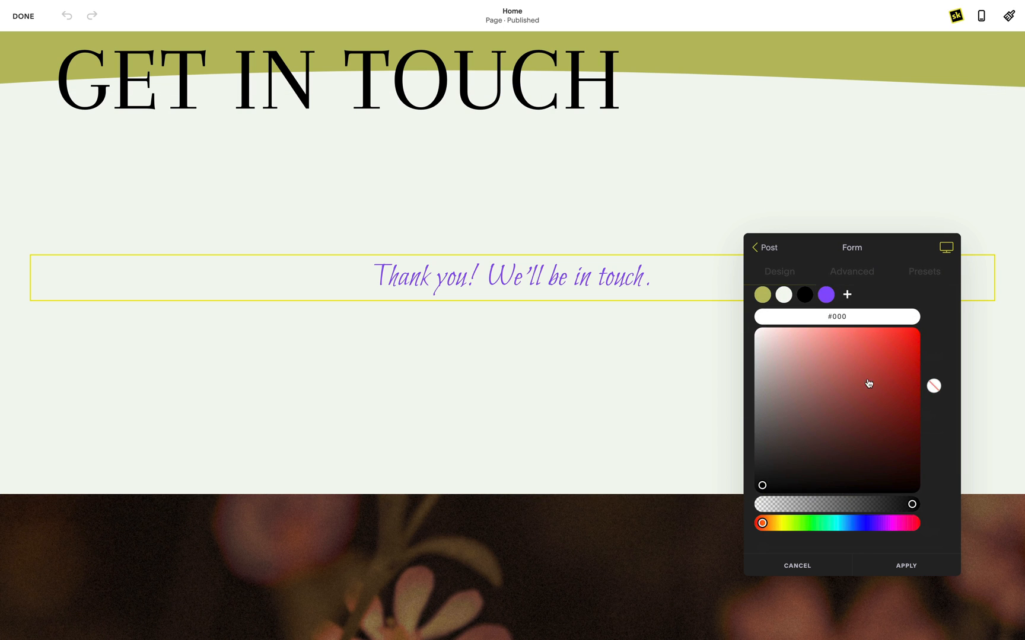
{"action": "left_click", "coordinate": [778, 272]}
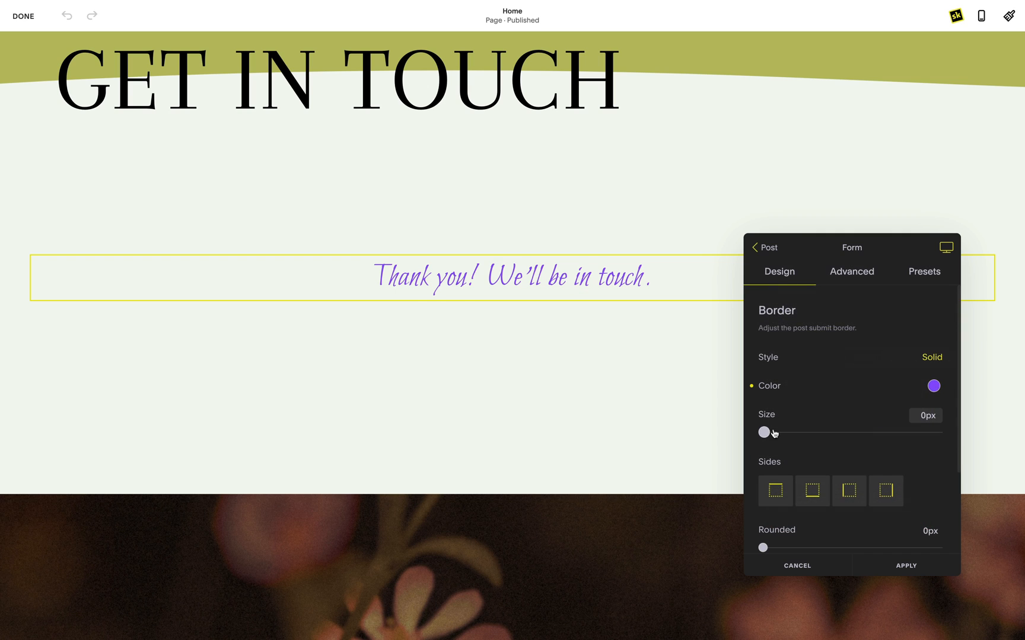
{"action": "left_click_drag", "start_coordinate": [764, 432], "coordinate": [808, 432]}
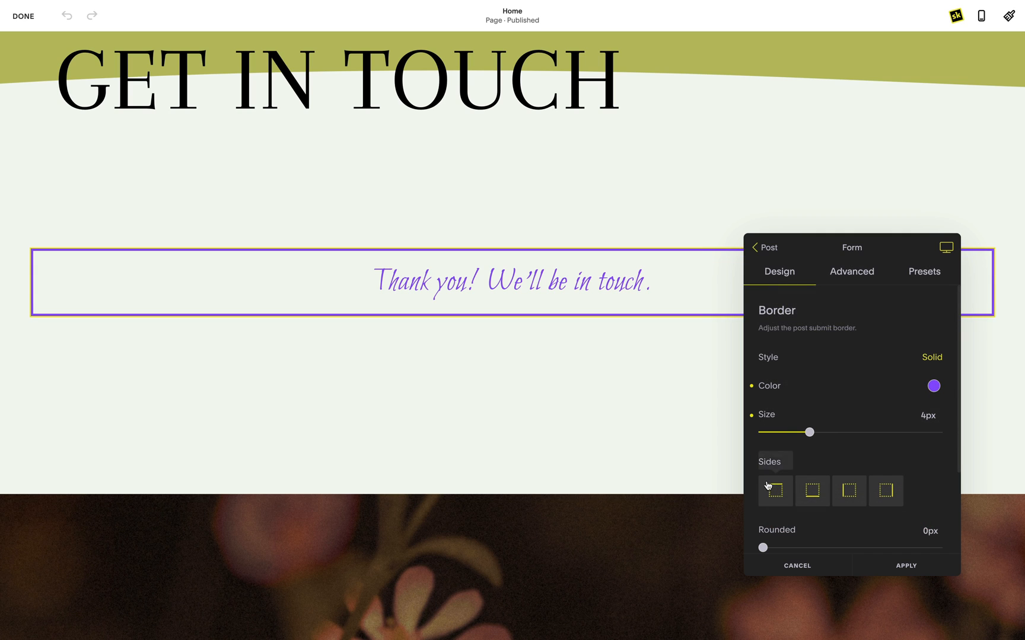
{"action": "left_click", "coordinate": [876, 357]}
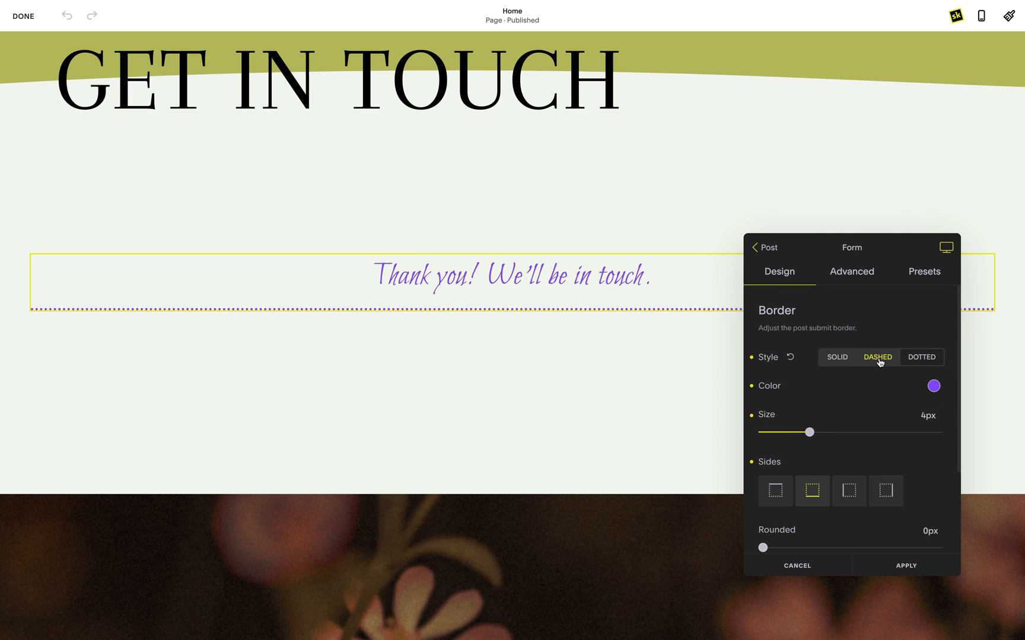
{"action": "left_click", "coordinate": [756, 247]}
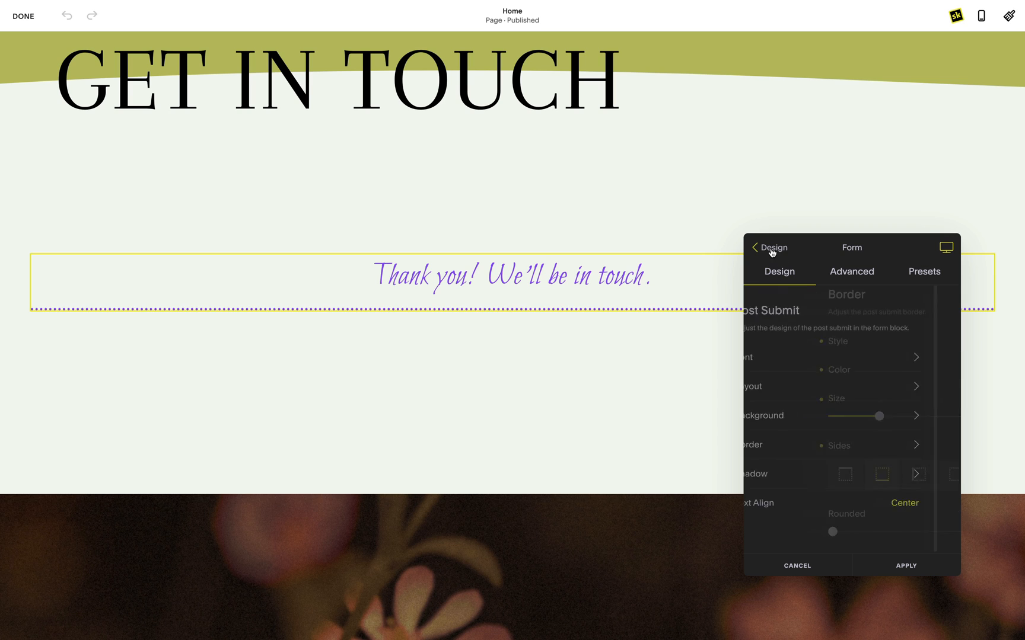
Step: Narrow the thank-you message to 82% width
{"action": "left_click_drag", "start_coordinate": [879, 416], "coordinate": [896, 427]}
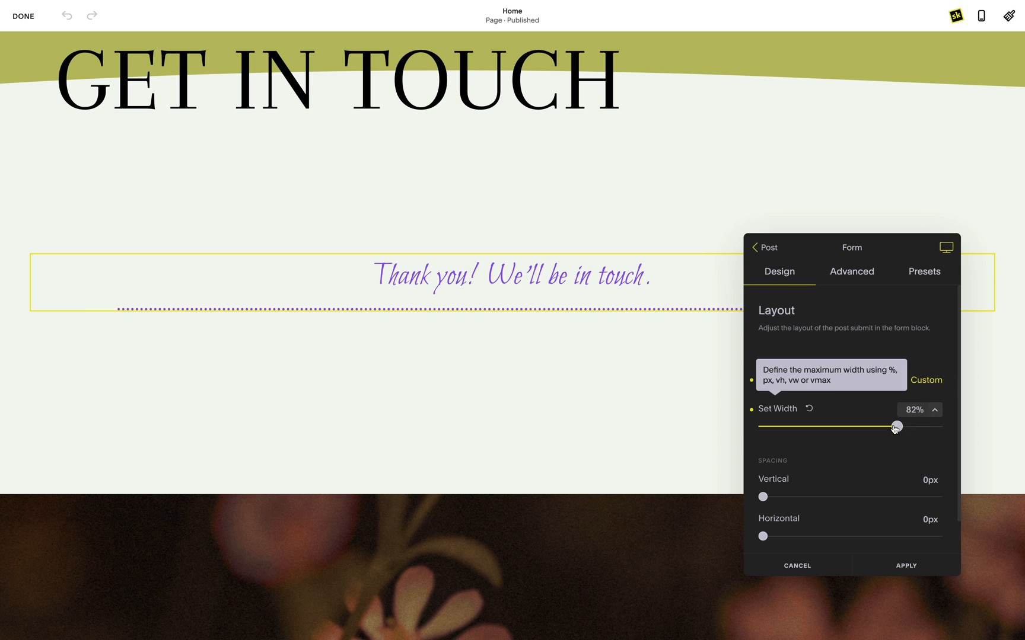
{"action": "left_click_drag", "start_coordinate": [897, 426], "coordinate": [798, 426]}
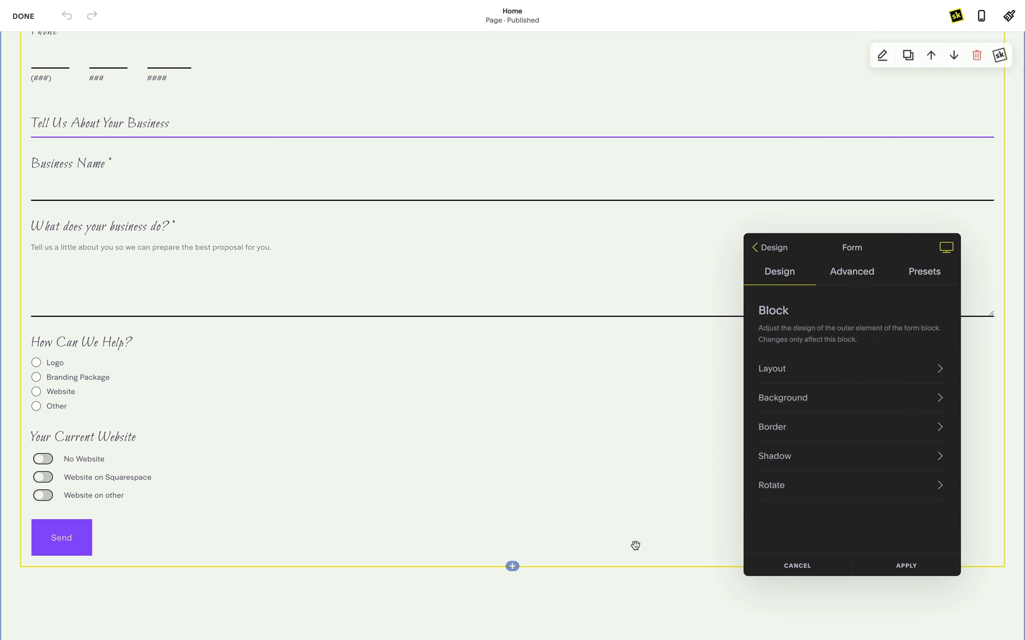
Step: Narrow the whole form block to 66% width in the Block layout settings
{"action": "left_click", "coordinate": [770, 368]}
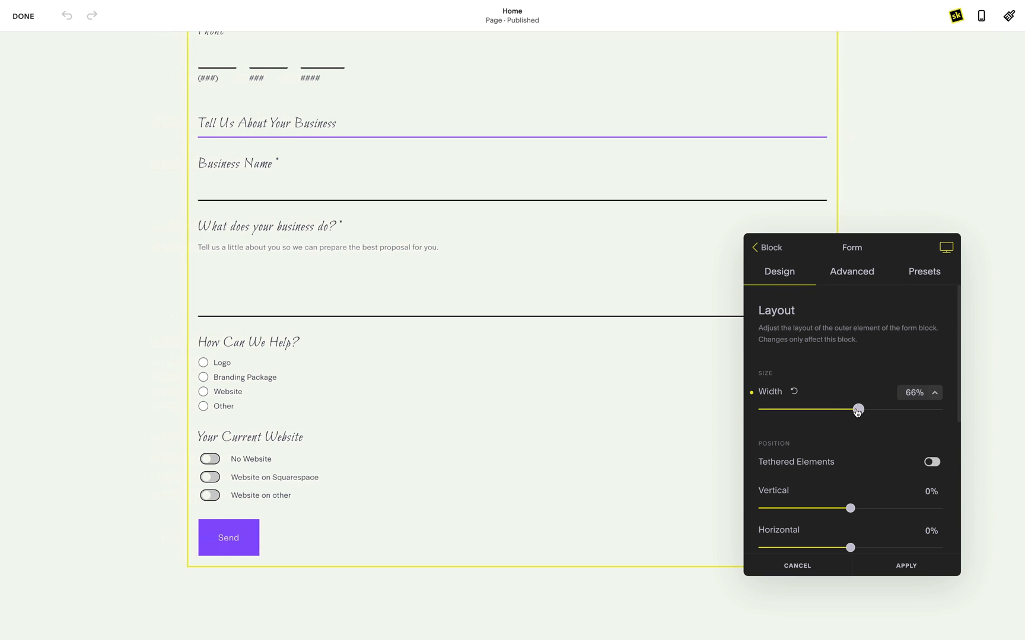
{"action": "left_click_drag", "start_coordinate": [858, 409], "coordinate": [843, 409]}
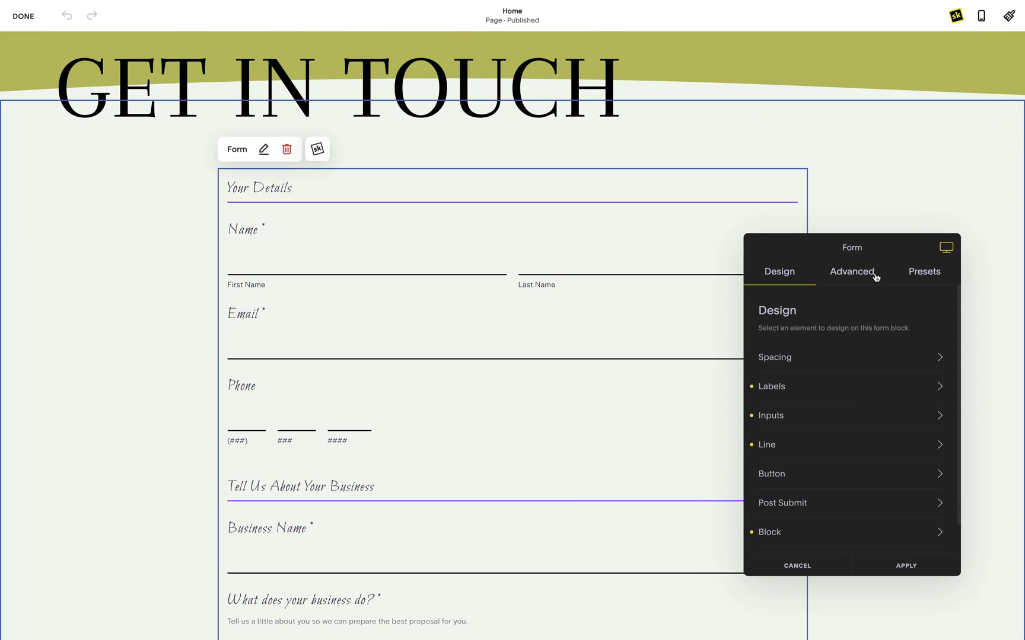
{"action": "mouse_move", "coordinate": [947, 280]}
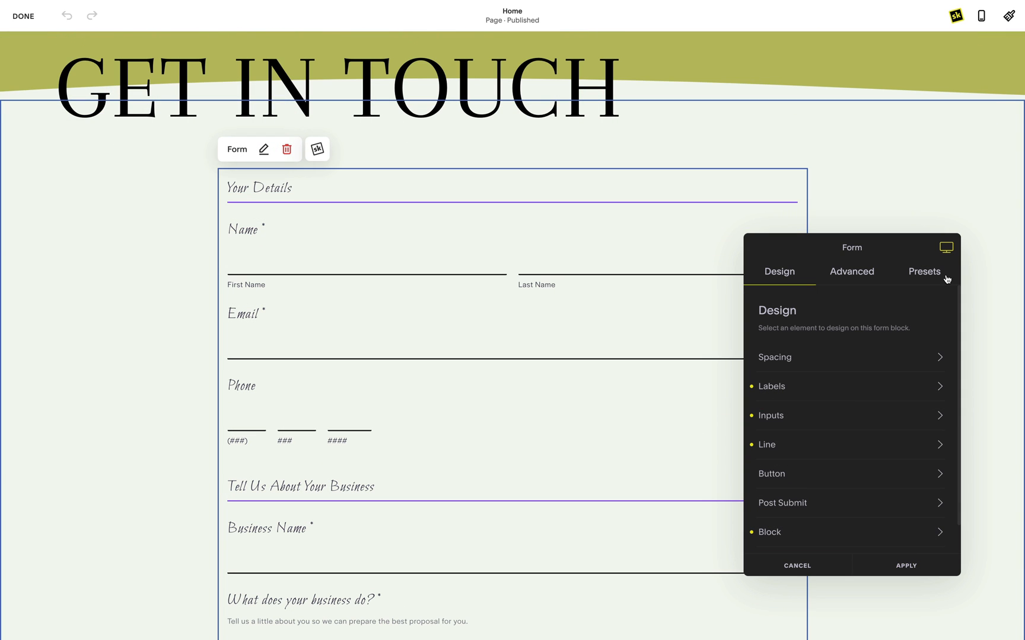
Step: Save the current form styling as a preset named My Form
{"action": "left_click", "coordinate": [922, 272]}
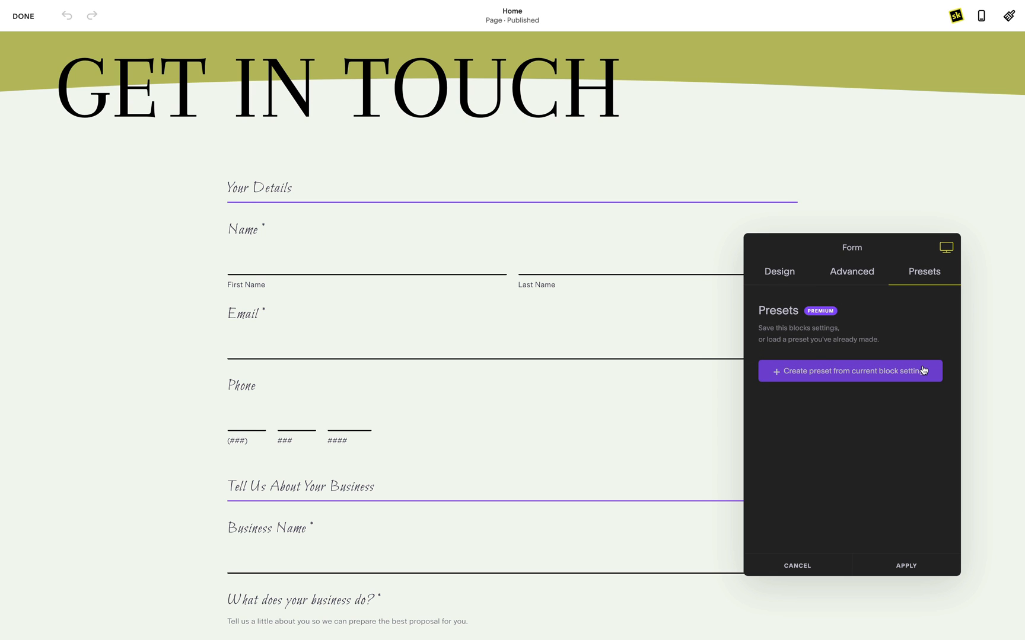
{"action": "left_click", "coordinate": [849, 370]}
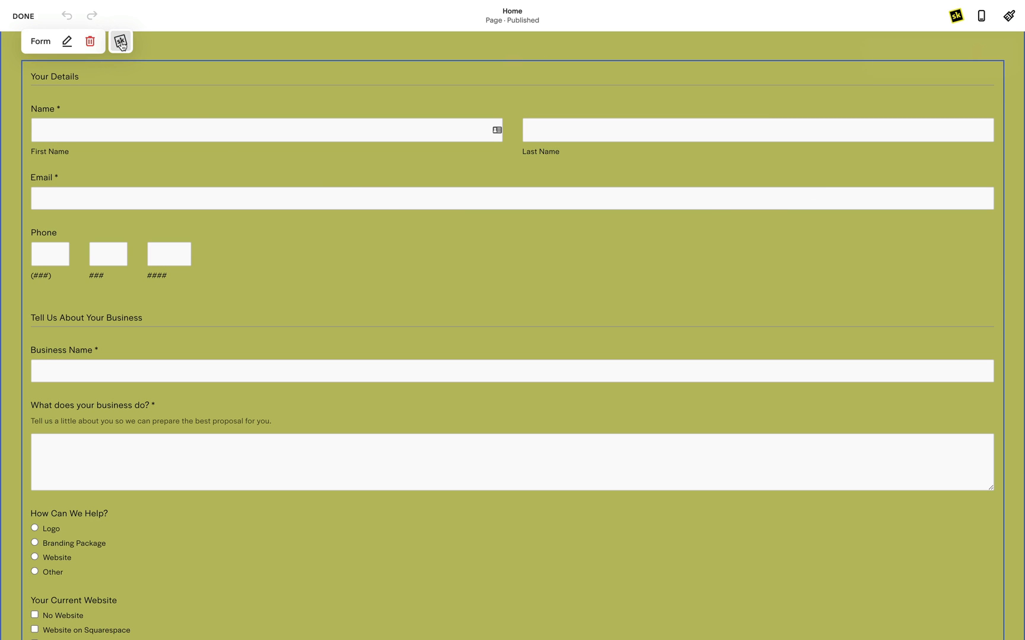
Step: Apply the My Form preset to the second, unstyled form and confirm it
{"action": "left_click", "coordinate": [119, 40]}
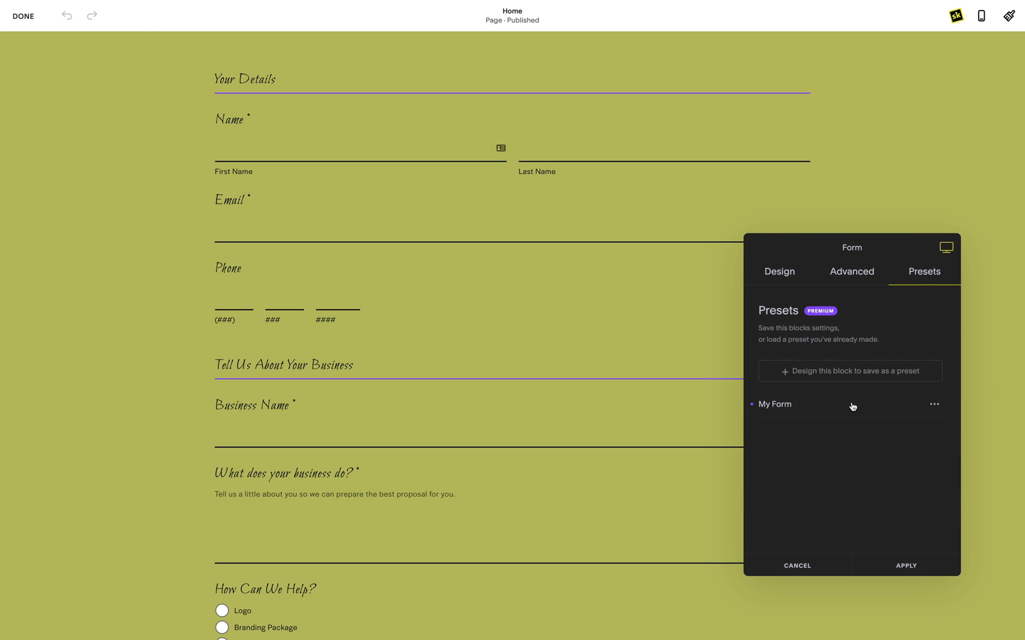
{"action": "left_click", "coordinate": [905, 566]}
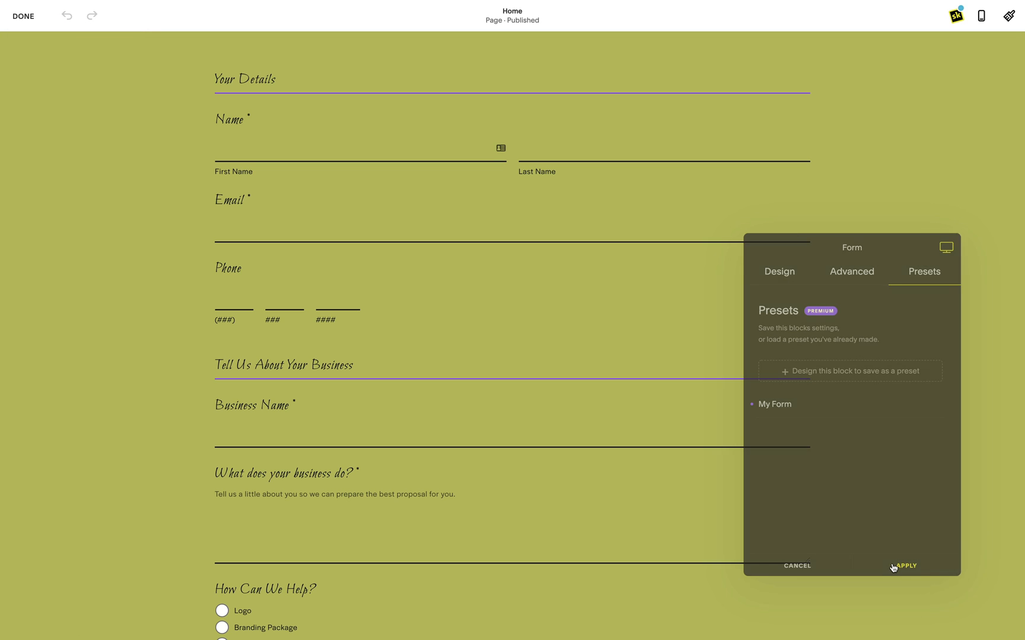
{"action": "left_click", "coordinate": [906, 566]}
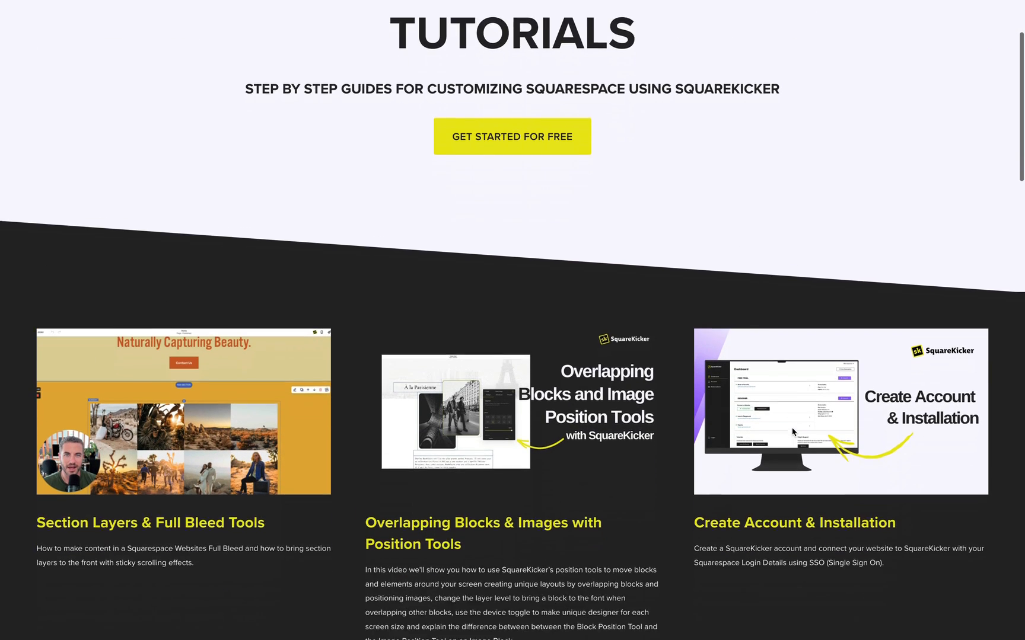
Step: Scroll the SquareKicker tutorials page down to more guides, including custom presets
{"action": "scroll", "scroll_direction": "down", "scroll_amount": 3}
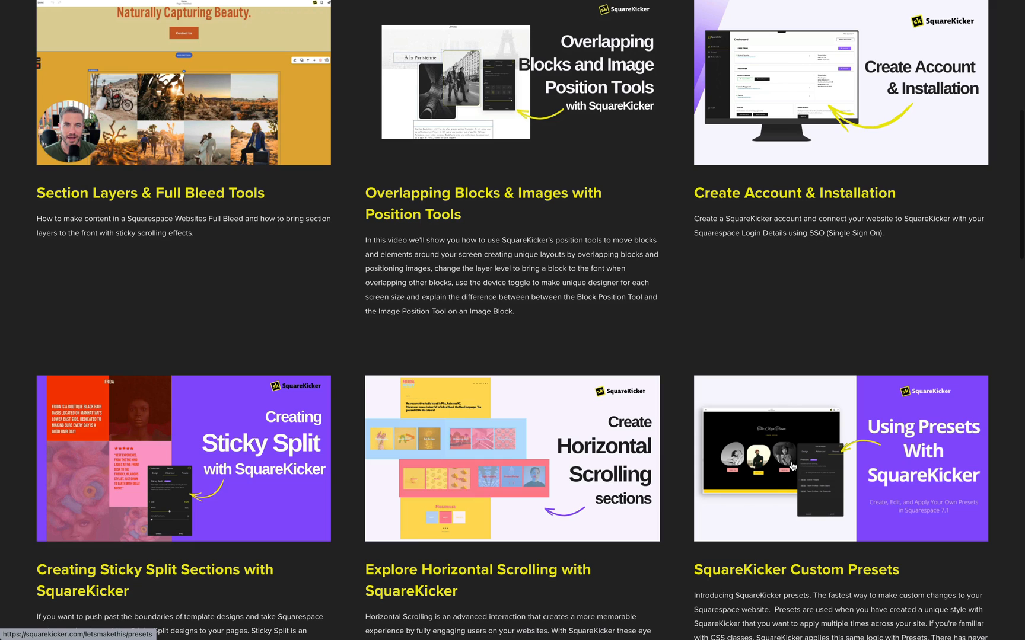